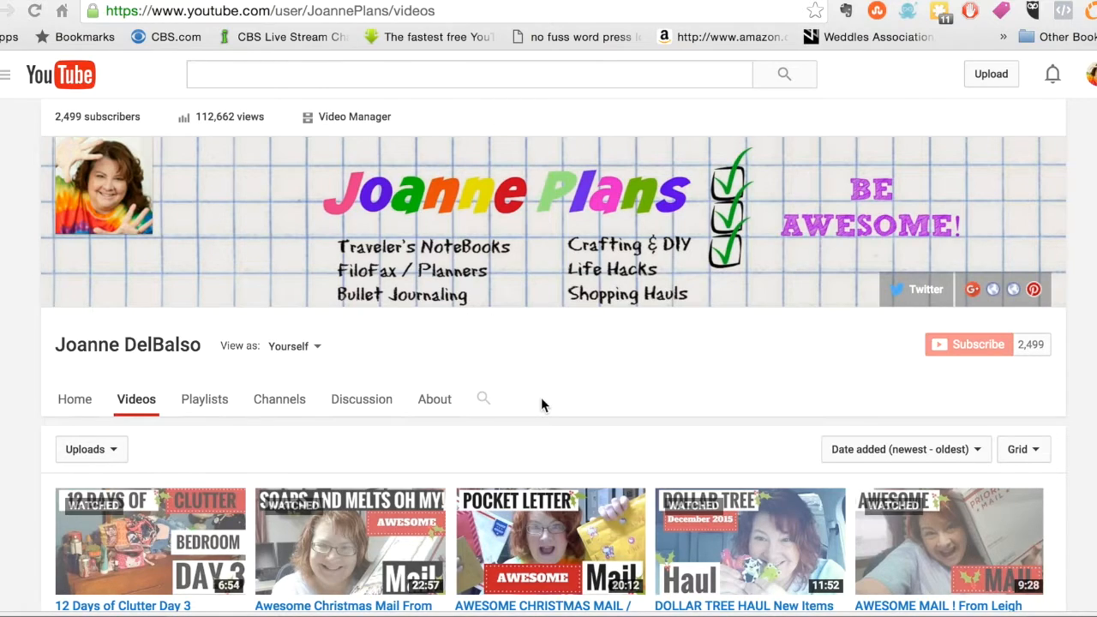
mouse_move(963, 195)
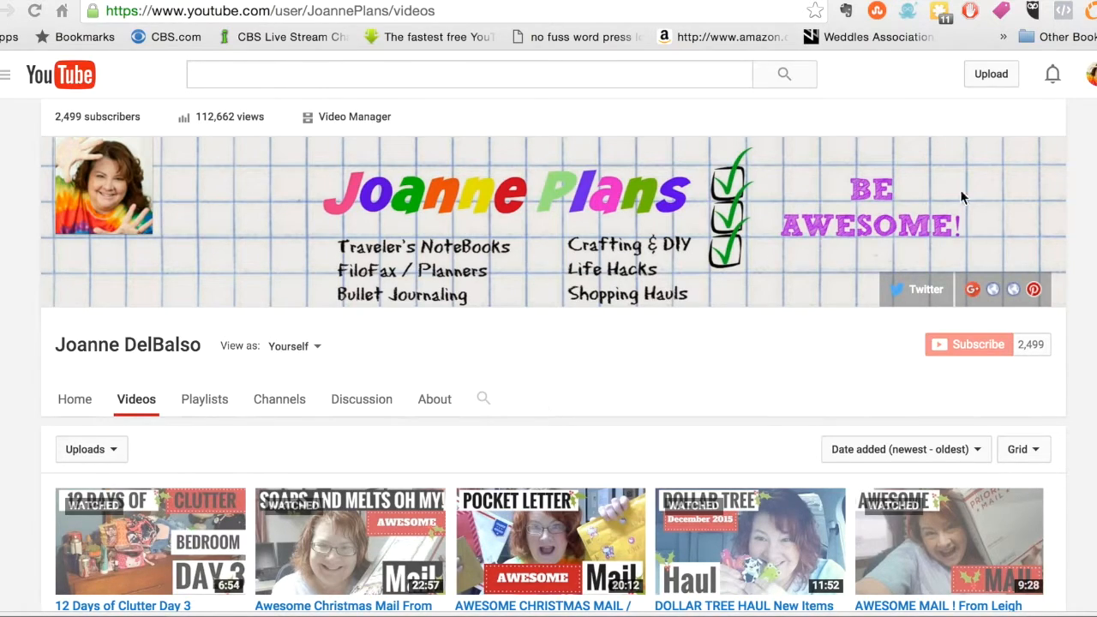
mouse_move(982, 131)
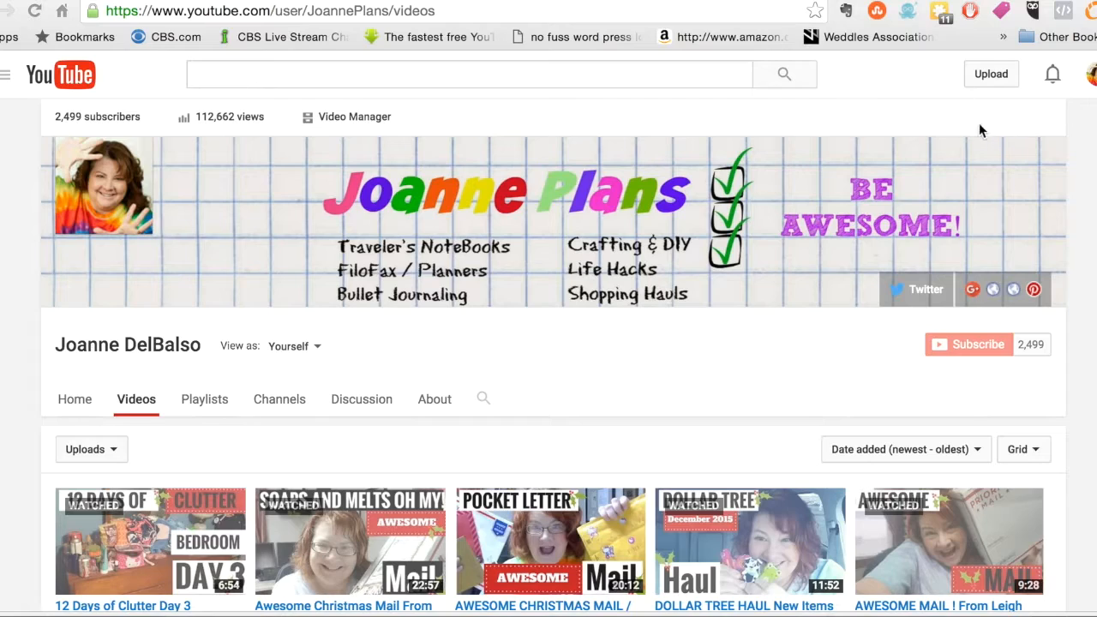
mouse_move(500, 137)
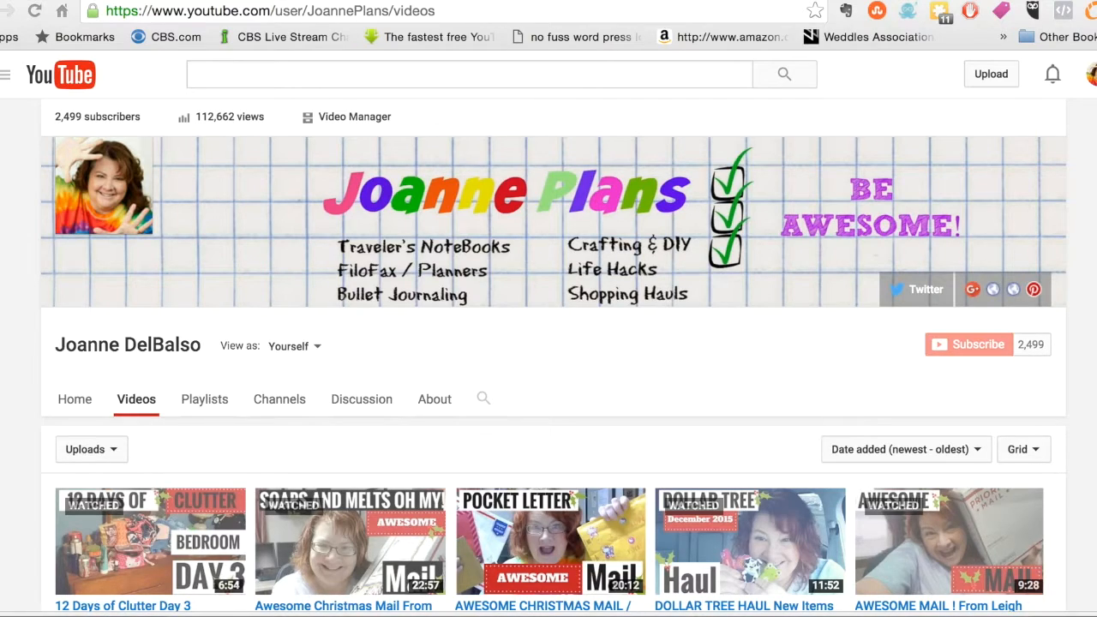
mouse_move(101, 120)
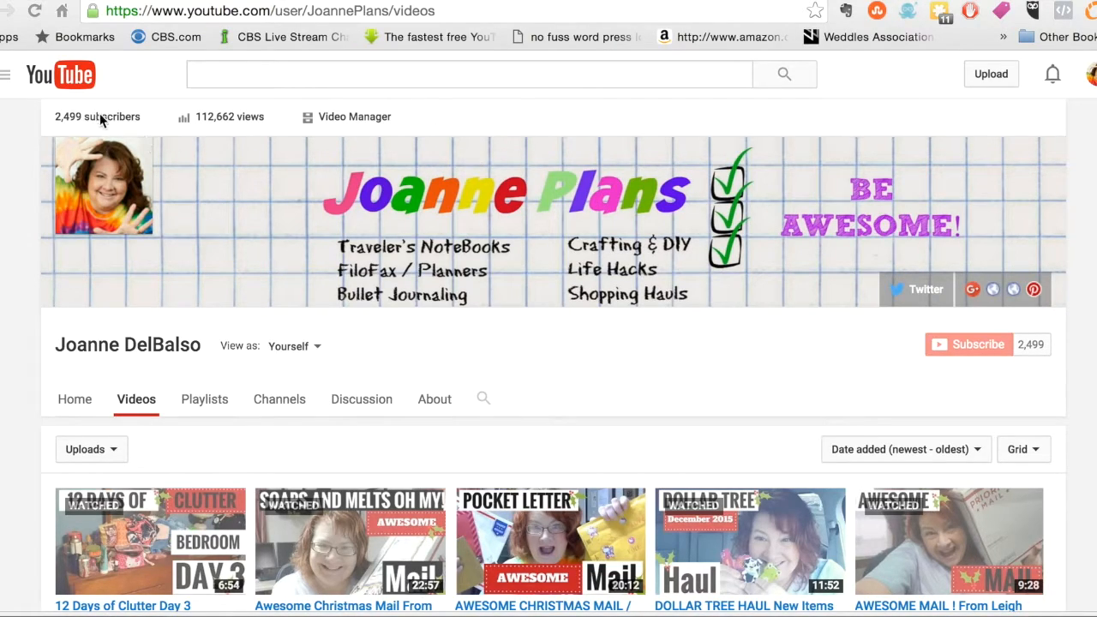
mouse_move(68, 187)
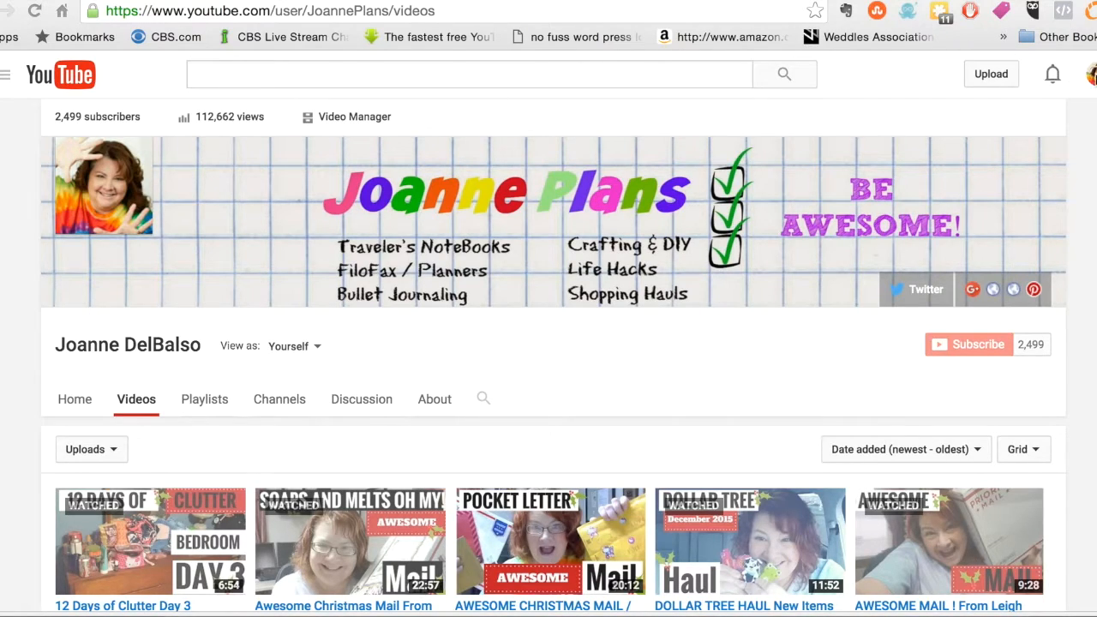
mouse_move(327, 131)
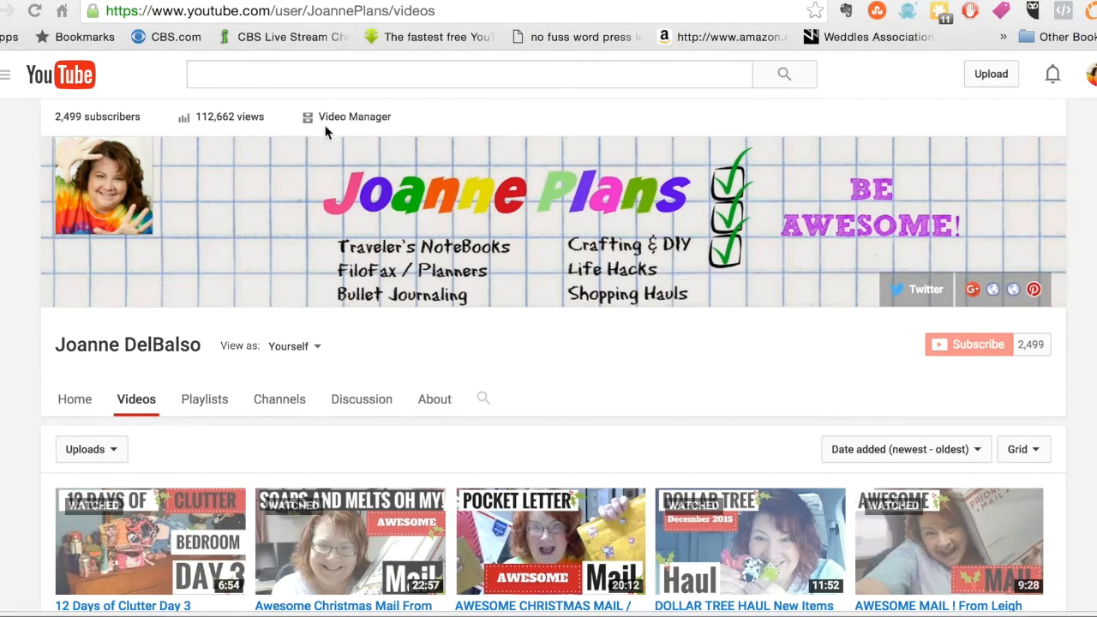
- Open Video Manager from the channel's videos page
left_click(469, 76)
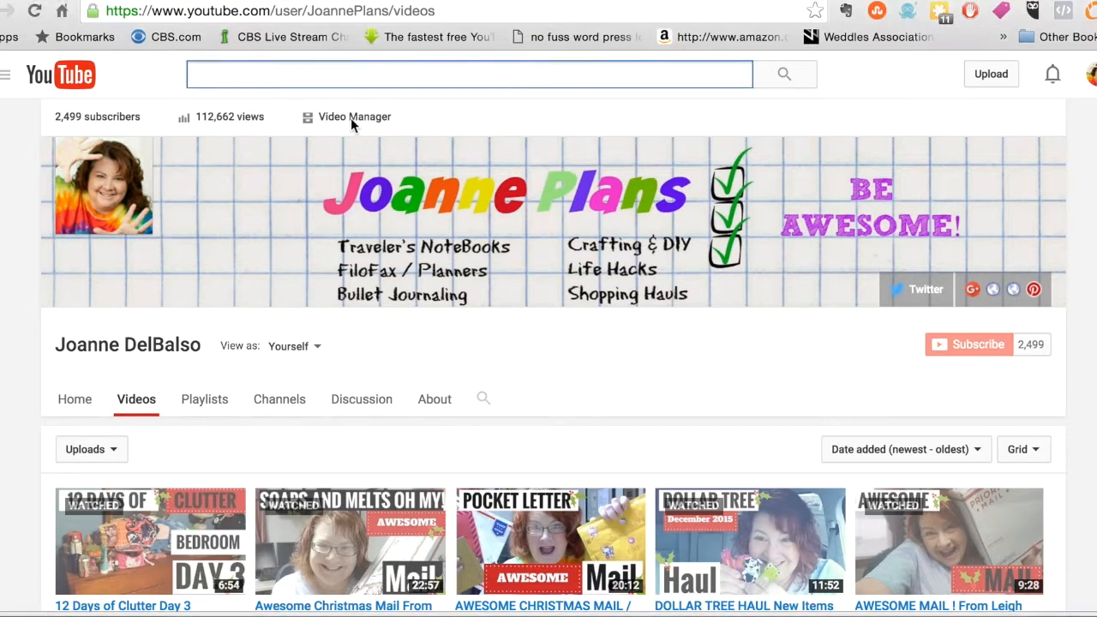
left_click(354, 121)
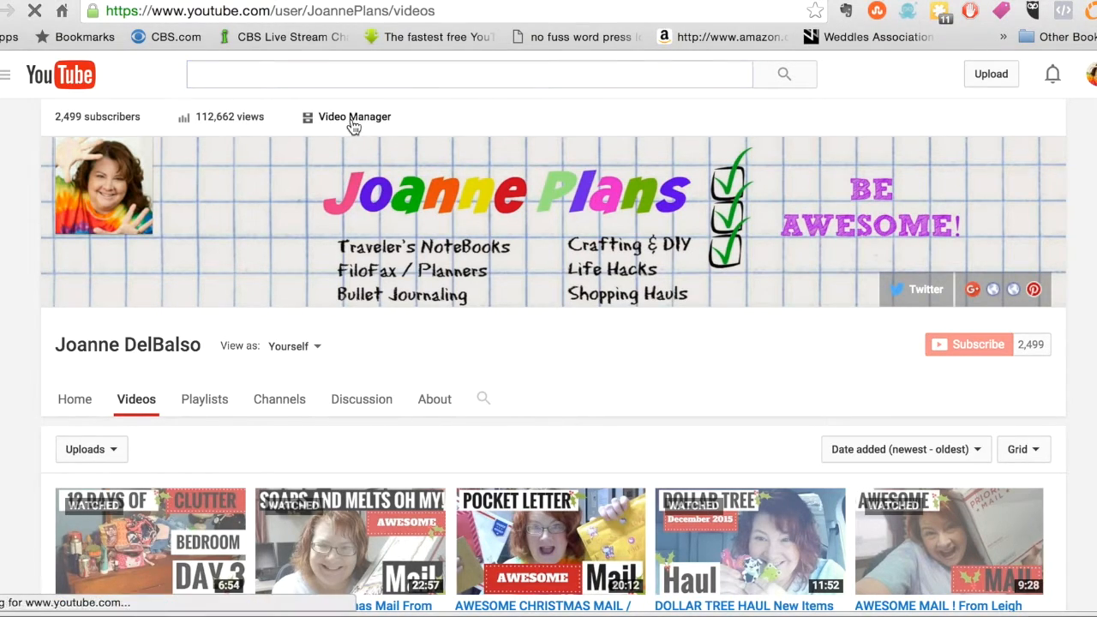
- Open the Live Streaming dashboard in Creator Studio, showing the stream offline
left_click(354, 117)
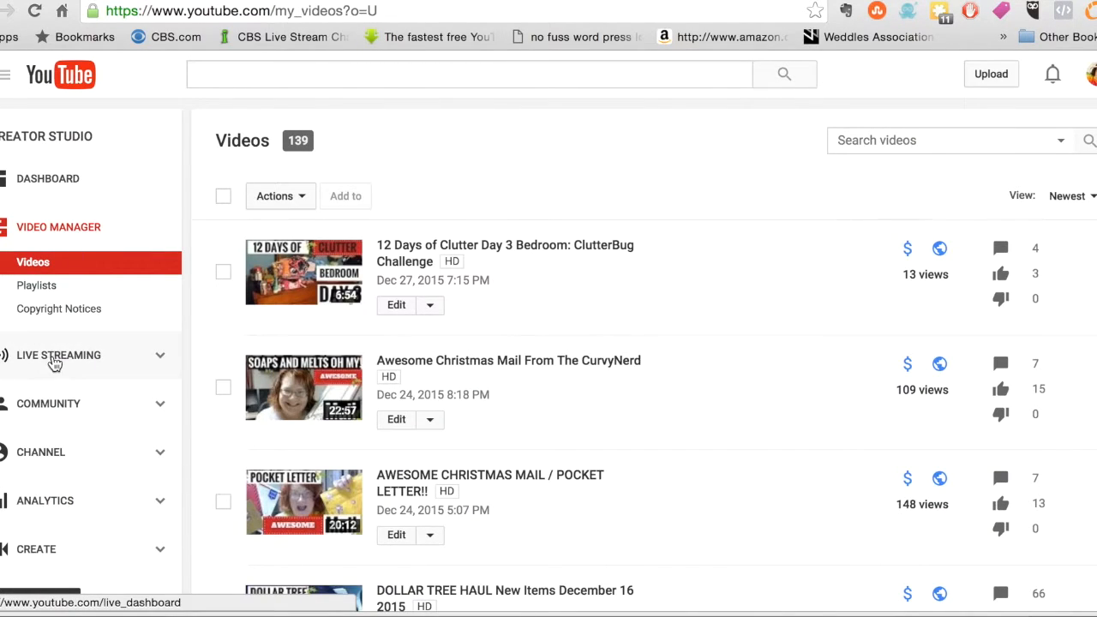
mouse_move(8, 368)
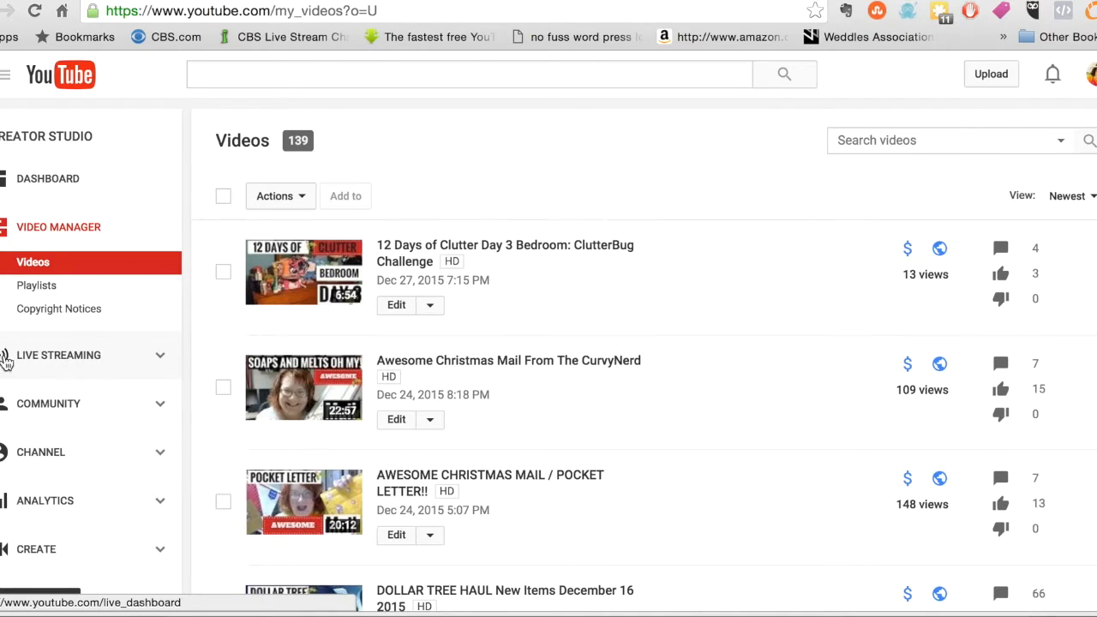
mouse_move(56, 364)
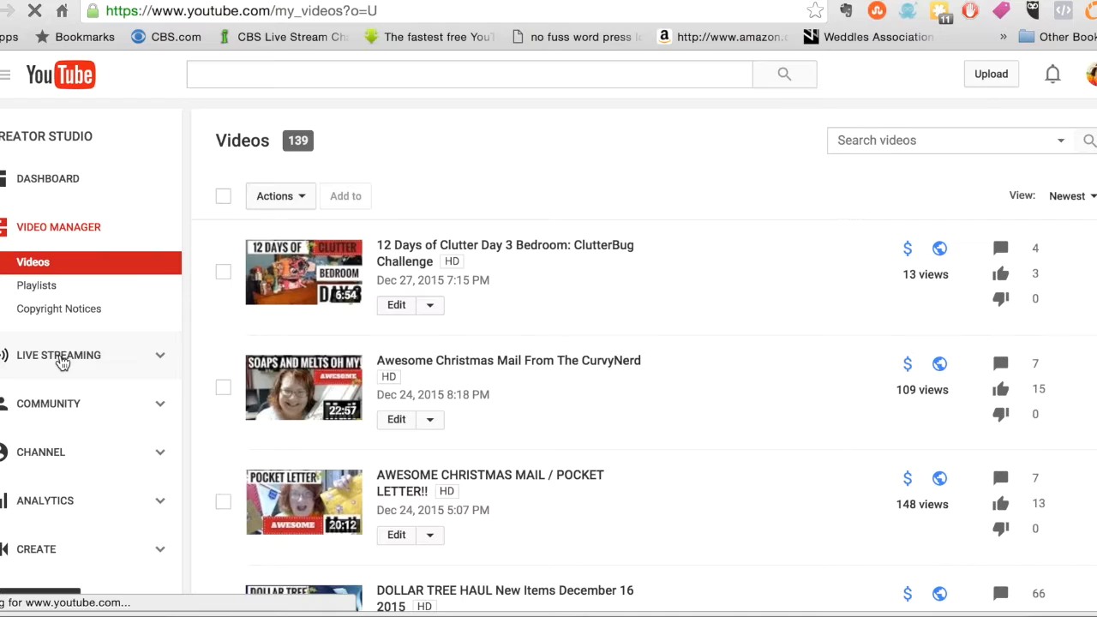
left_click(58, 355)
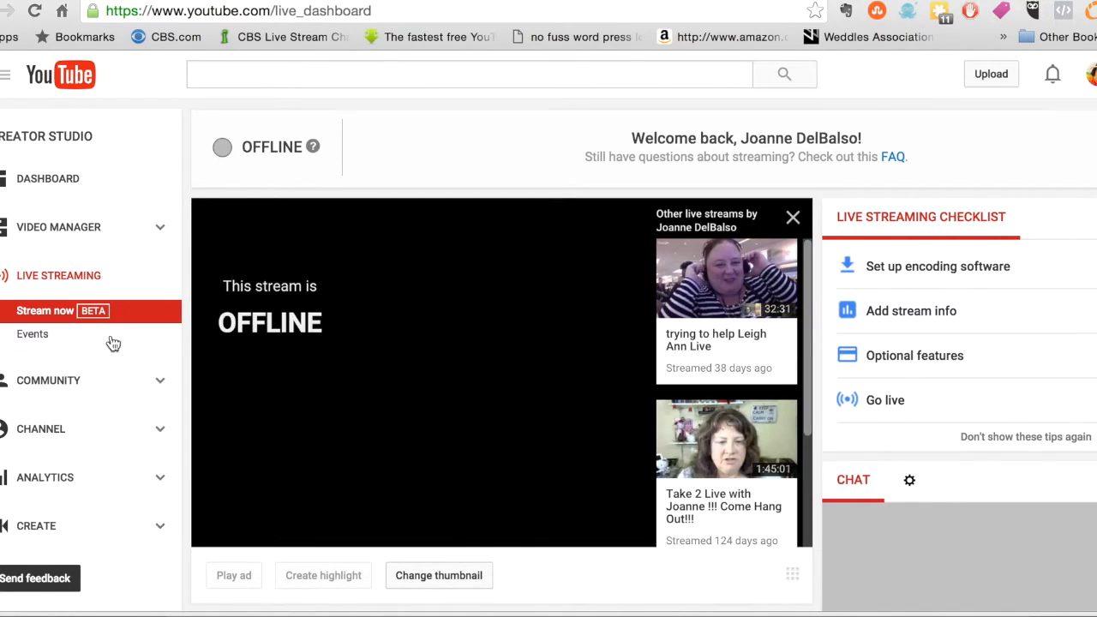
left_click(793, 217)
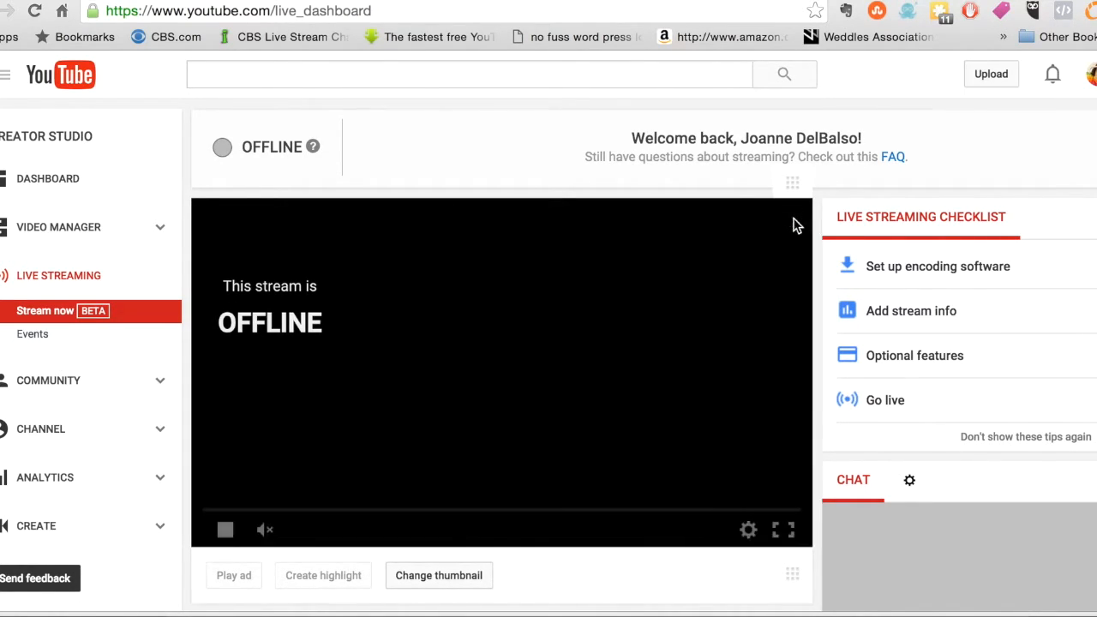
mouse_move(425, 252)
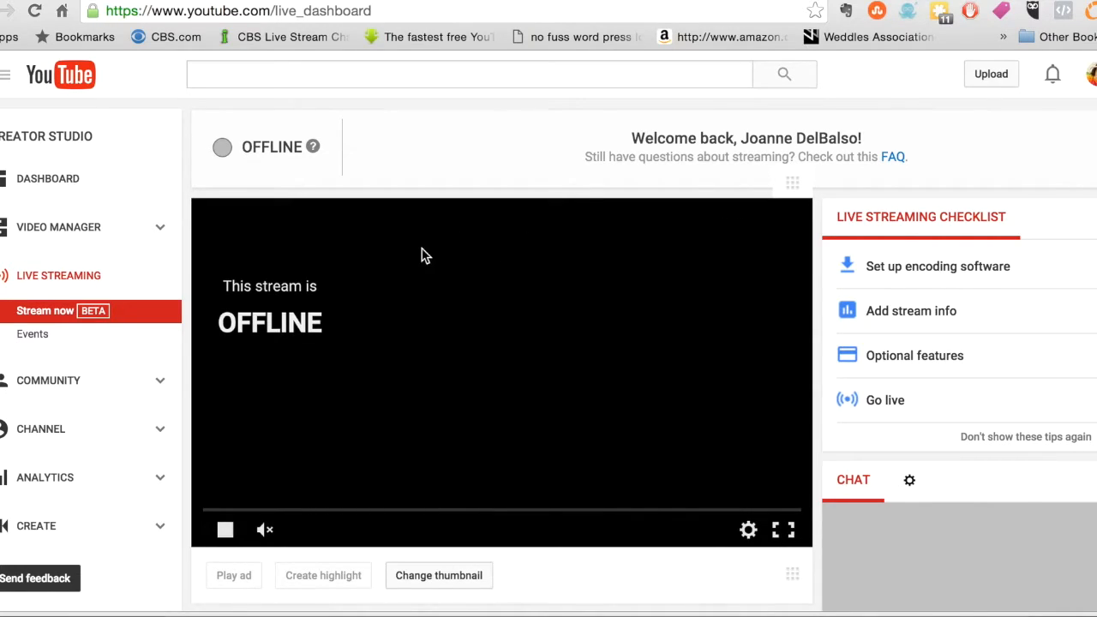
mouse_move(314, 293)
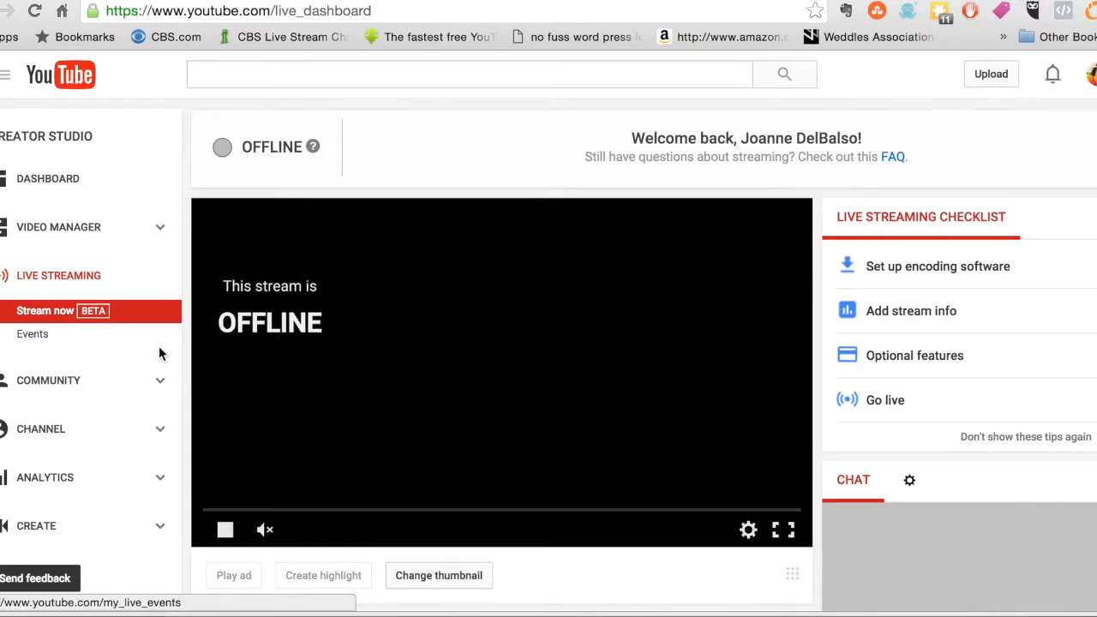
mouse_move(195, 351)
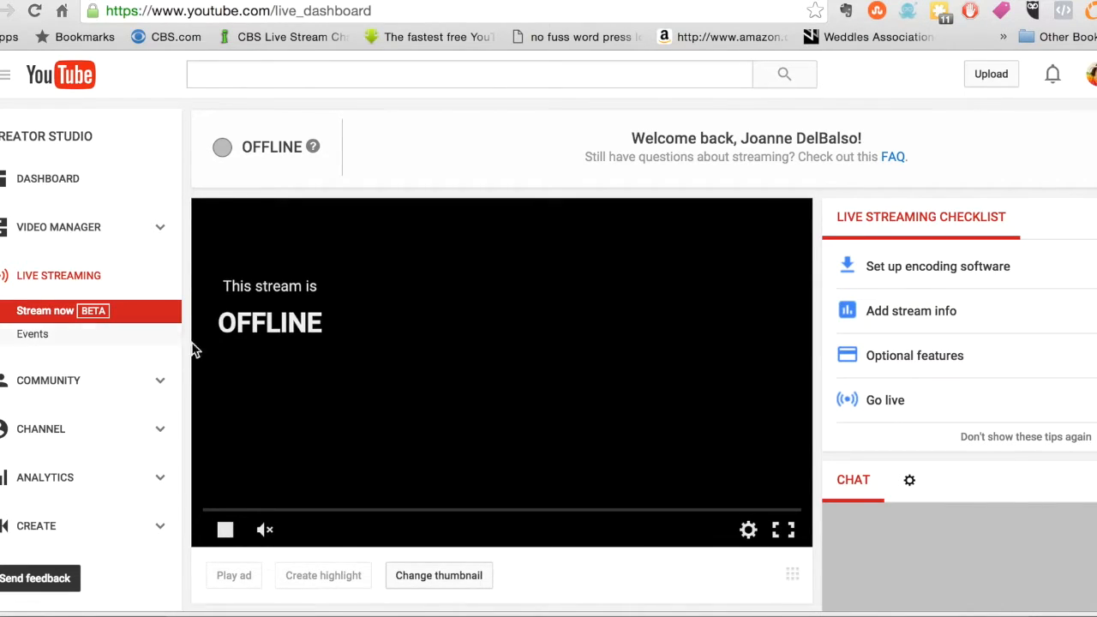
mouse_move(101, 329)
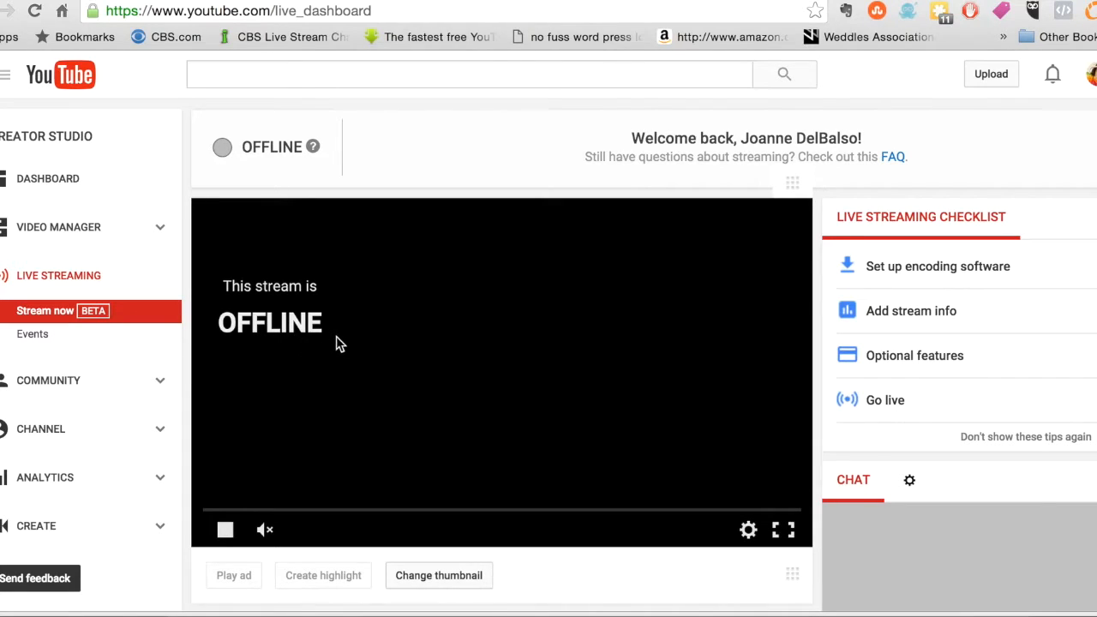
mouse_move(128, 311)
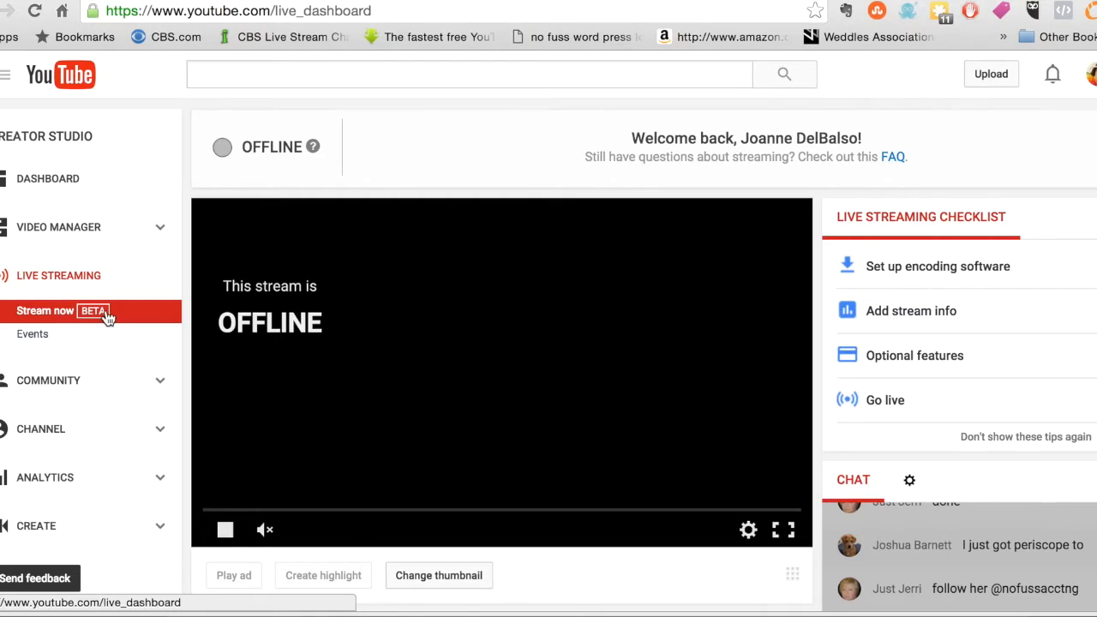
mouse_move(453, 369)
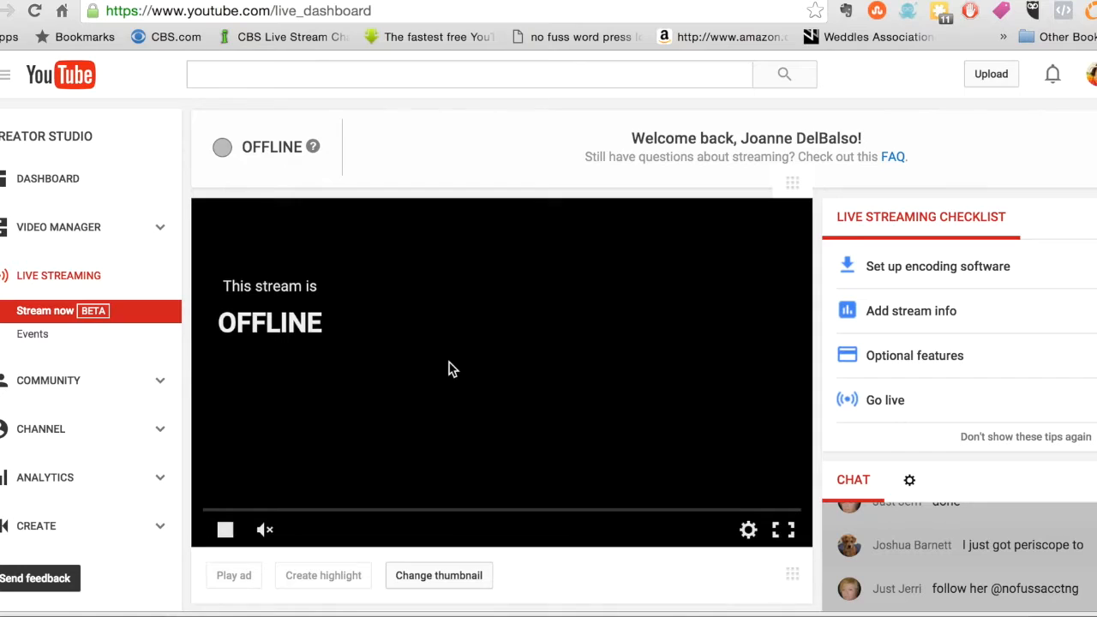
mouse_move(953, 281)
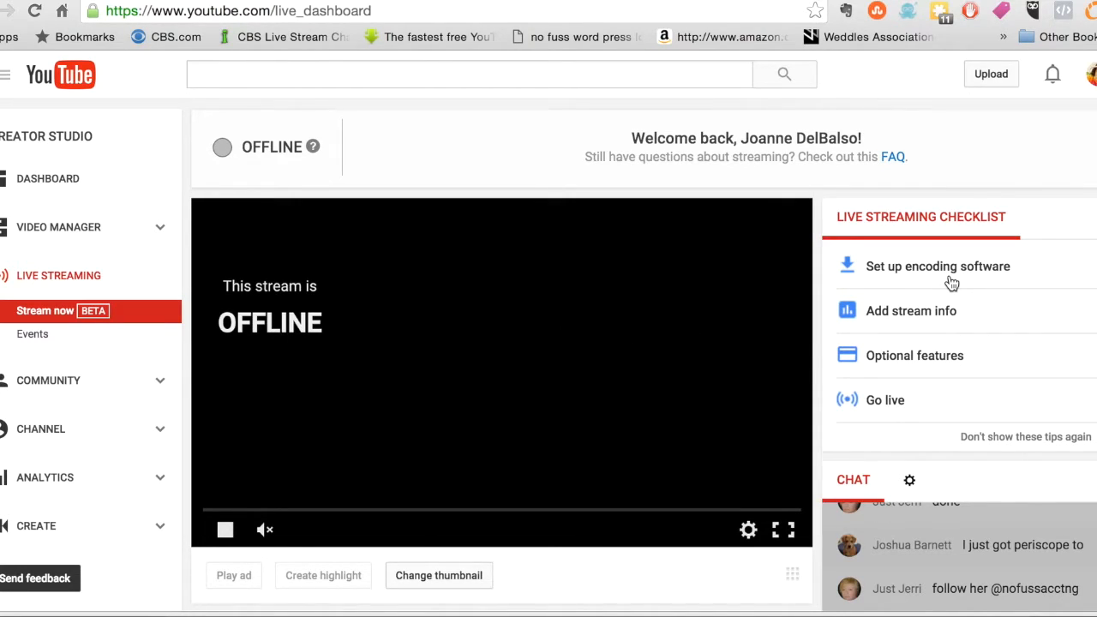
mouse_move(808, 335)
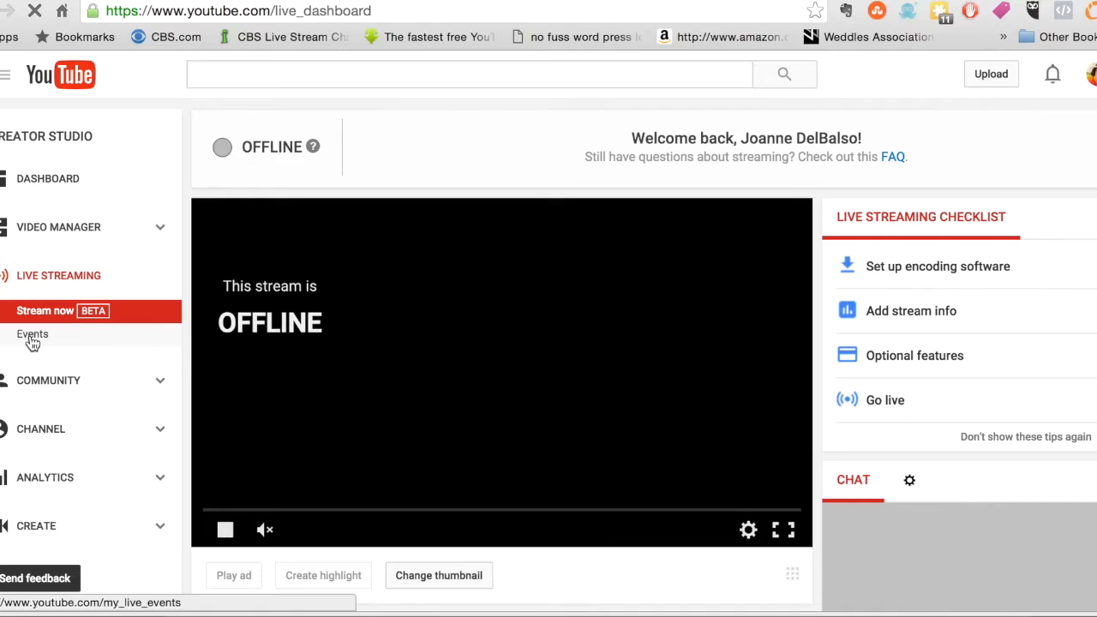
- Show the live Events page, with no upcoming events, and start a new live event
left_click(32, 334)
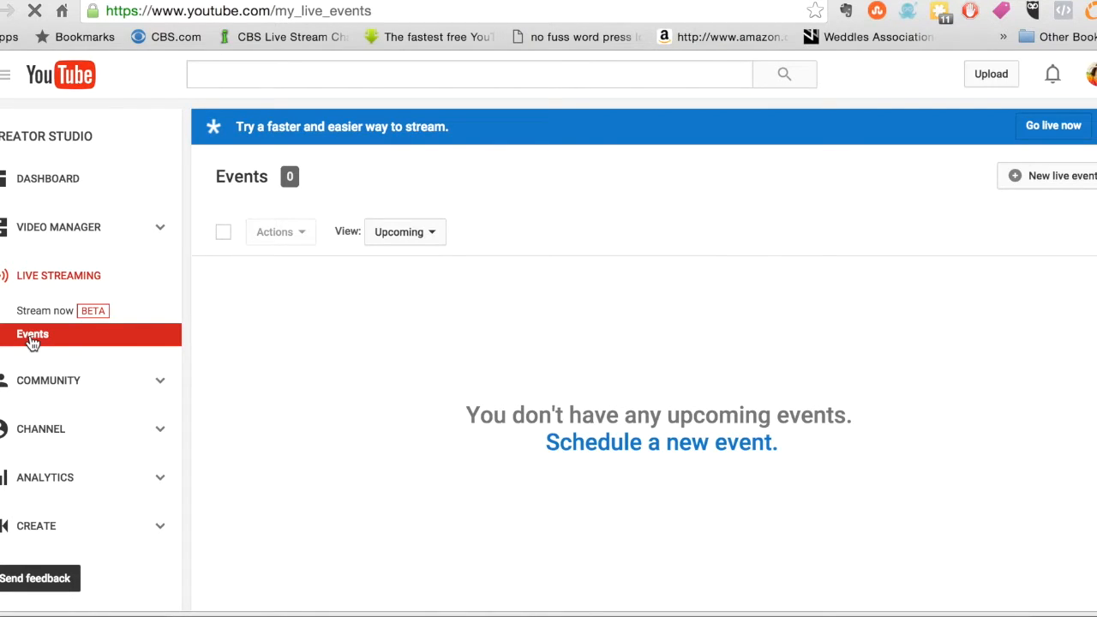
mouse_move(480, 293)
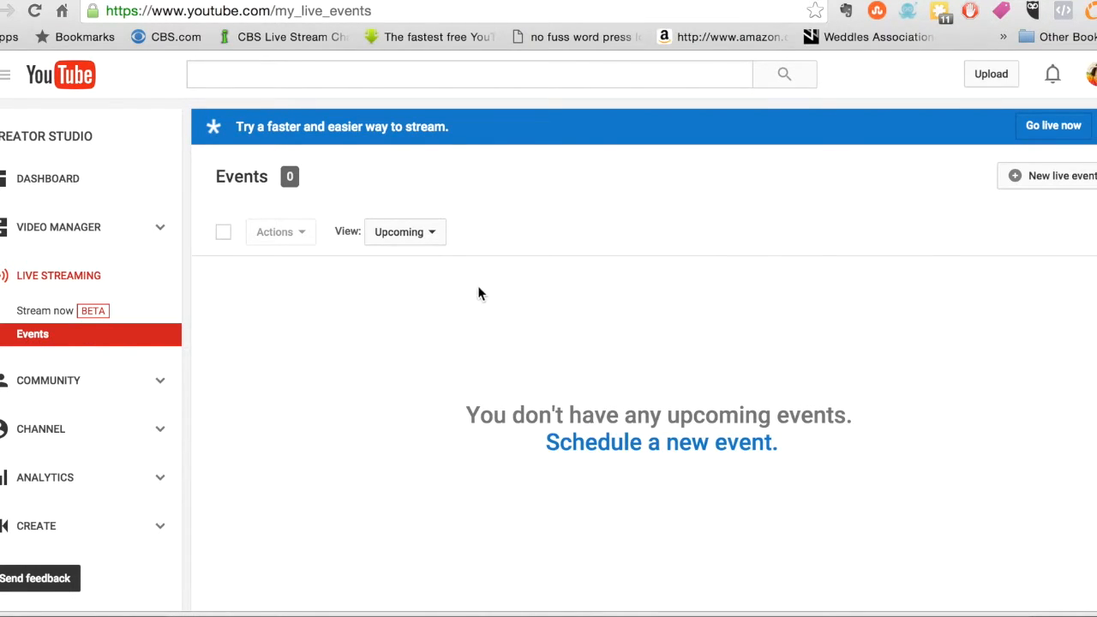
mouse_move(390, 116)
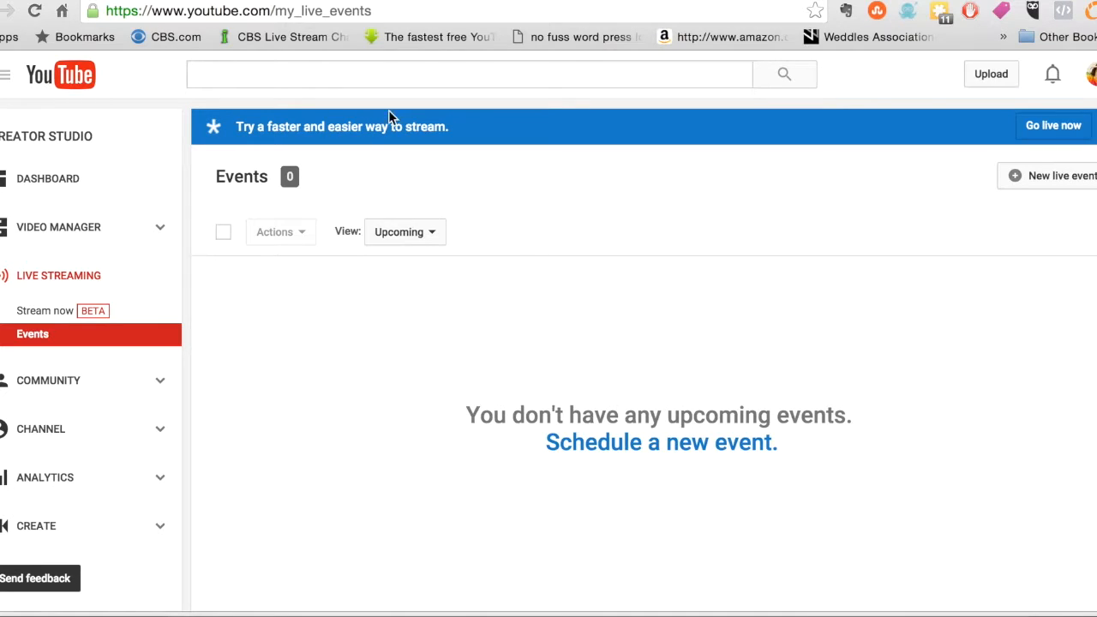
mouse_move(874, 156)
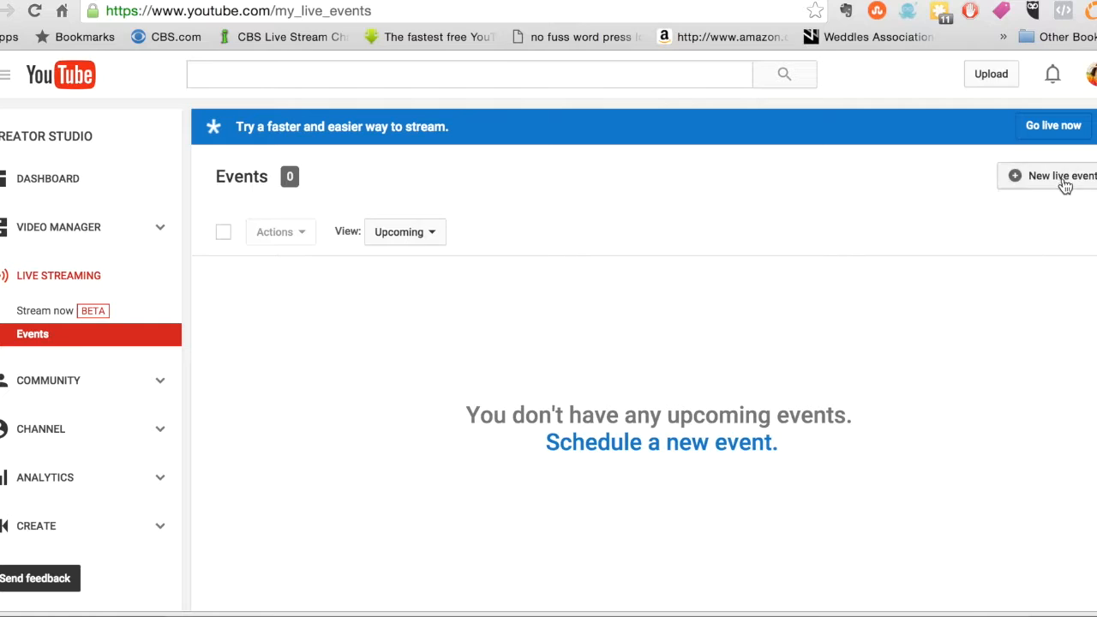
left_click(1061, 176)
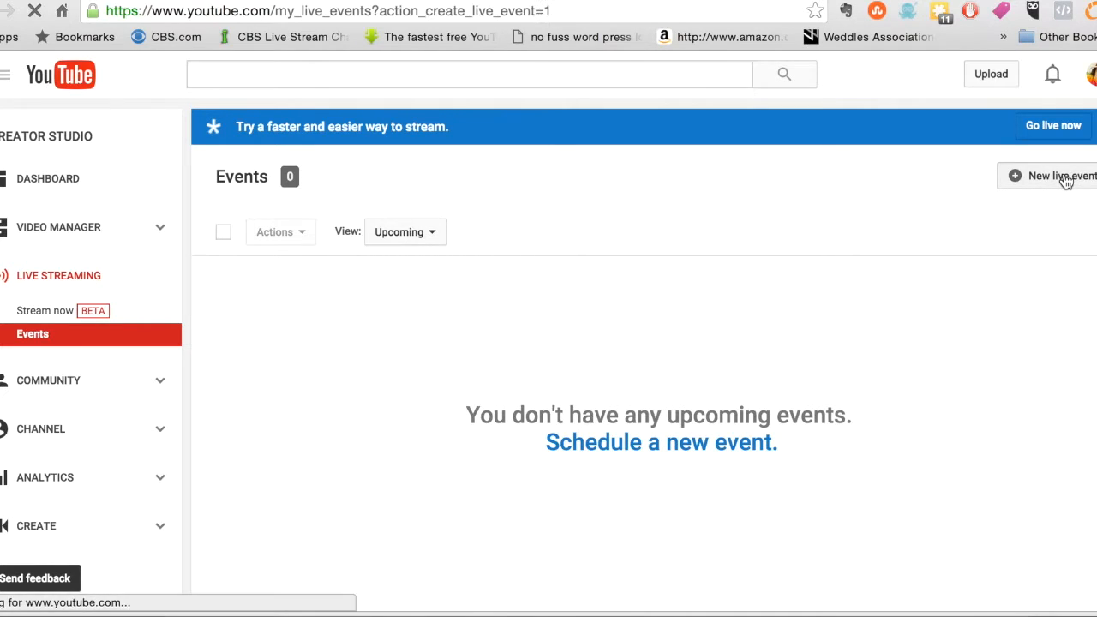
left_click(1063, 176)
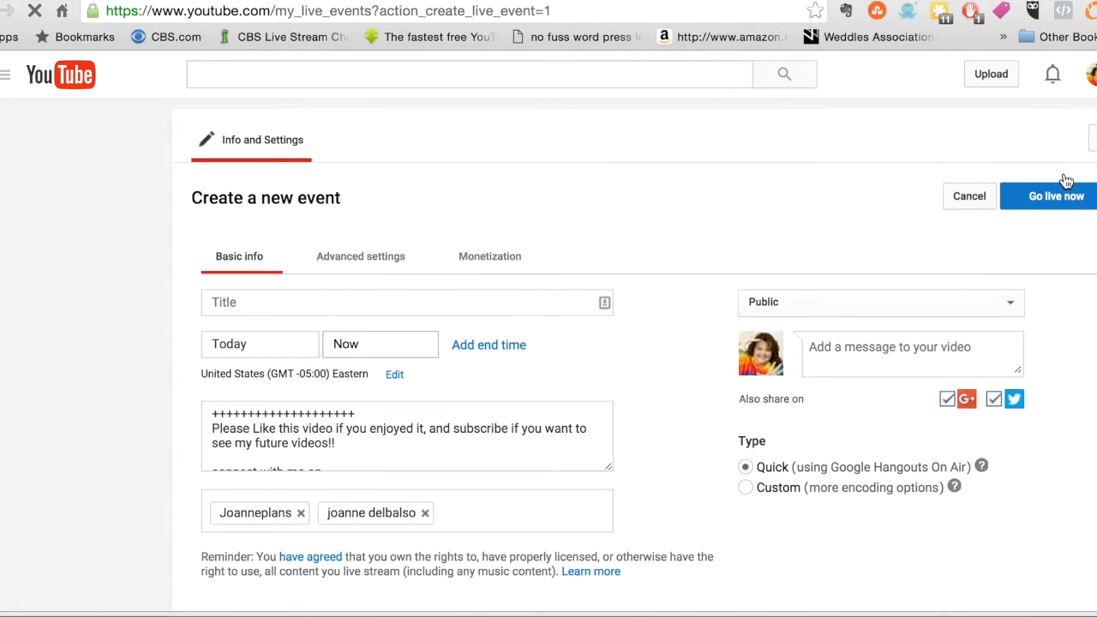
mouse_move(670, 311)
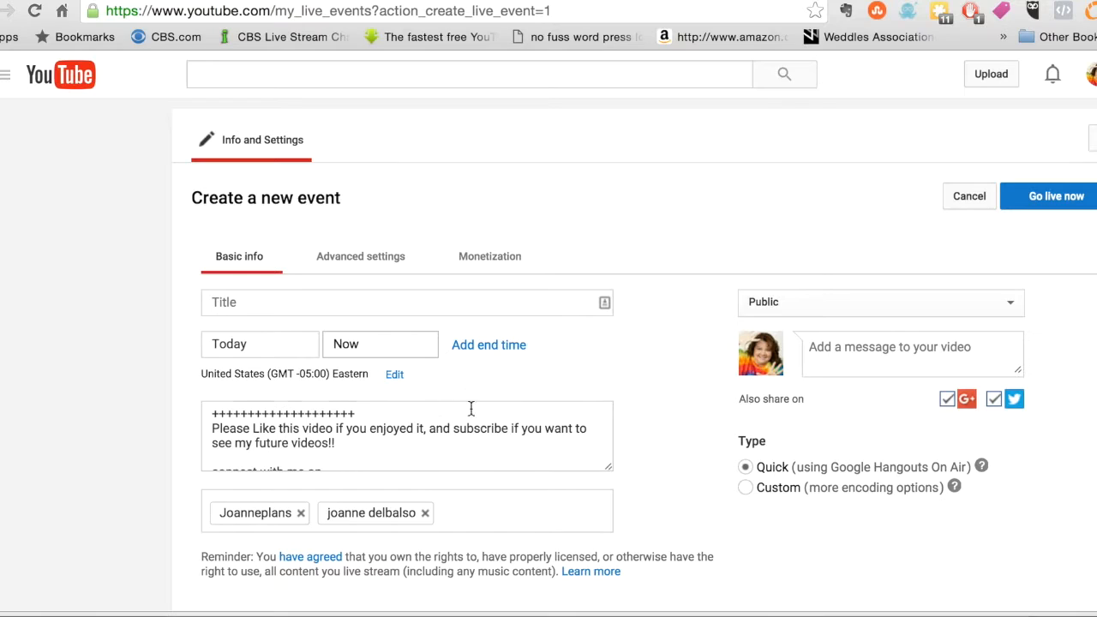
mouse_move(468, 339)
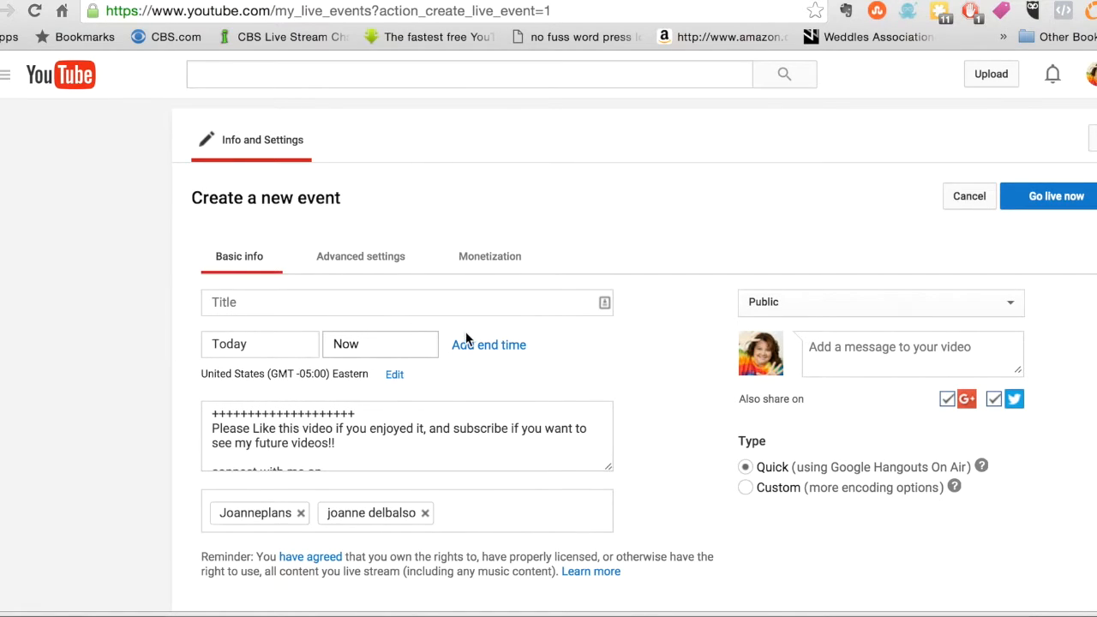
mouse_move(1075, 210)
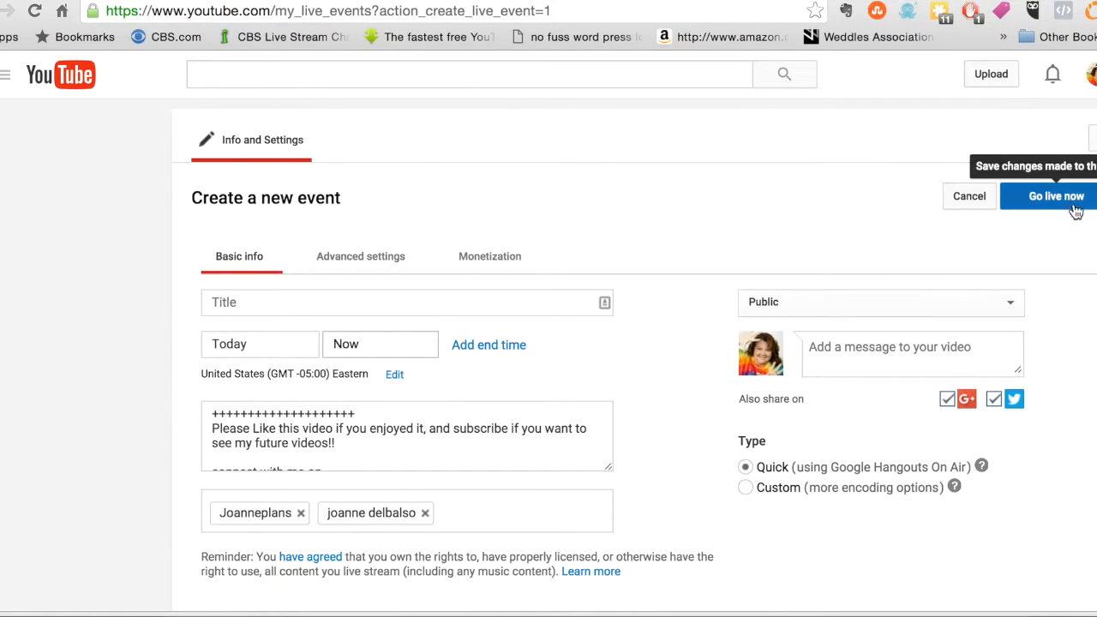
mouse_move(1070, 200)
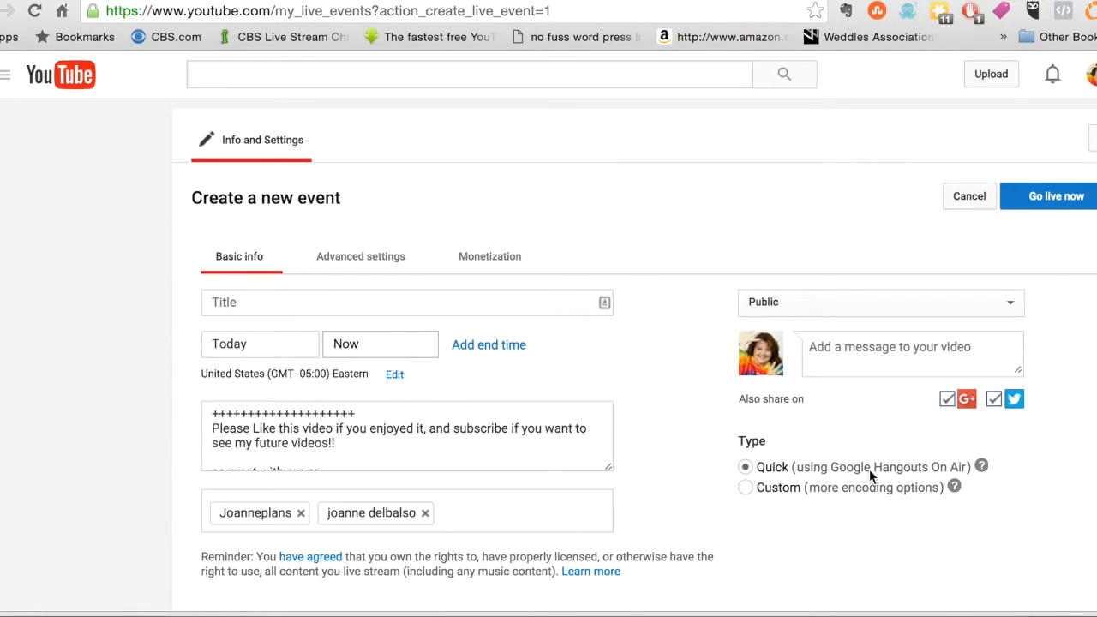
mouse_move(980, 495)
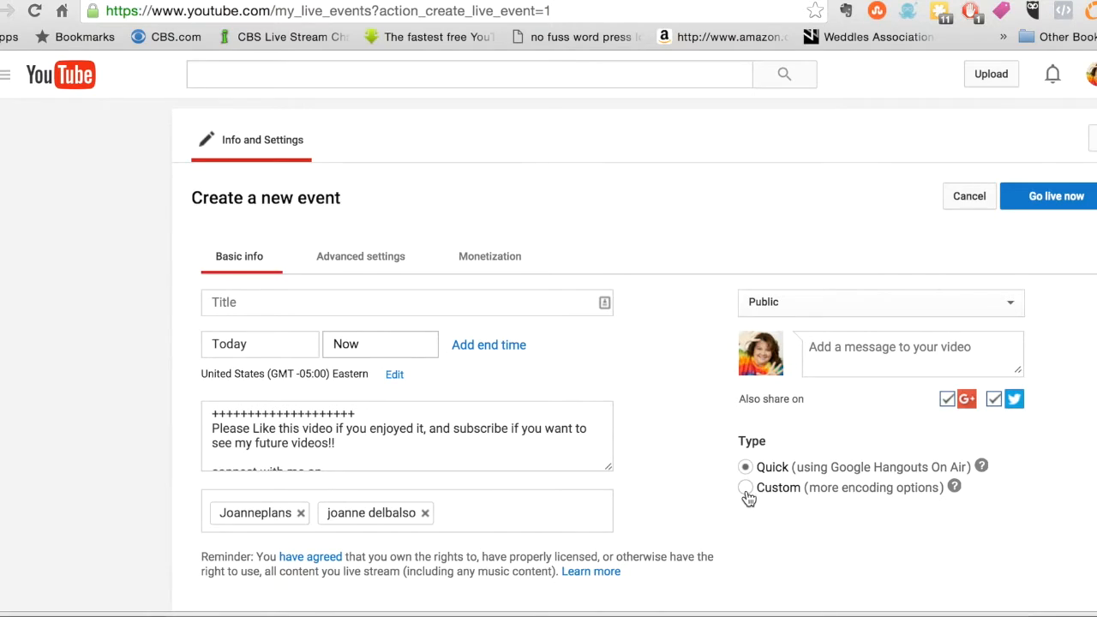
mouse_move(855, 498)
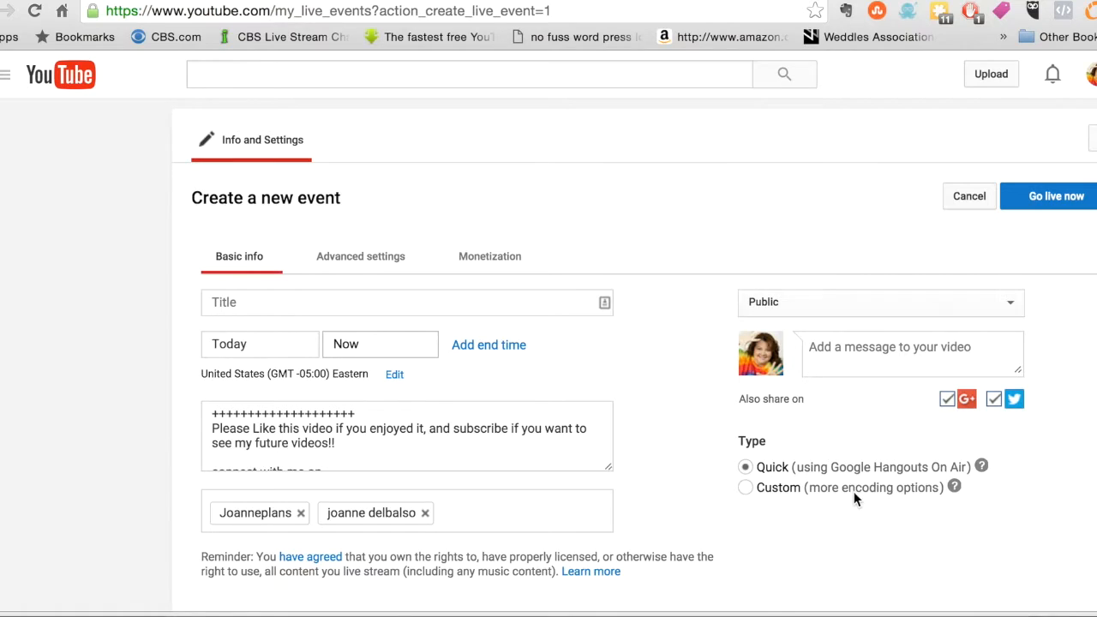
mouse_move(1059, 200)
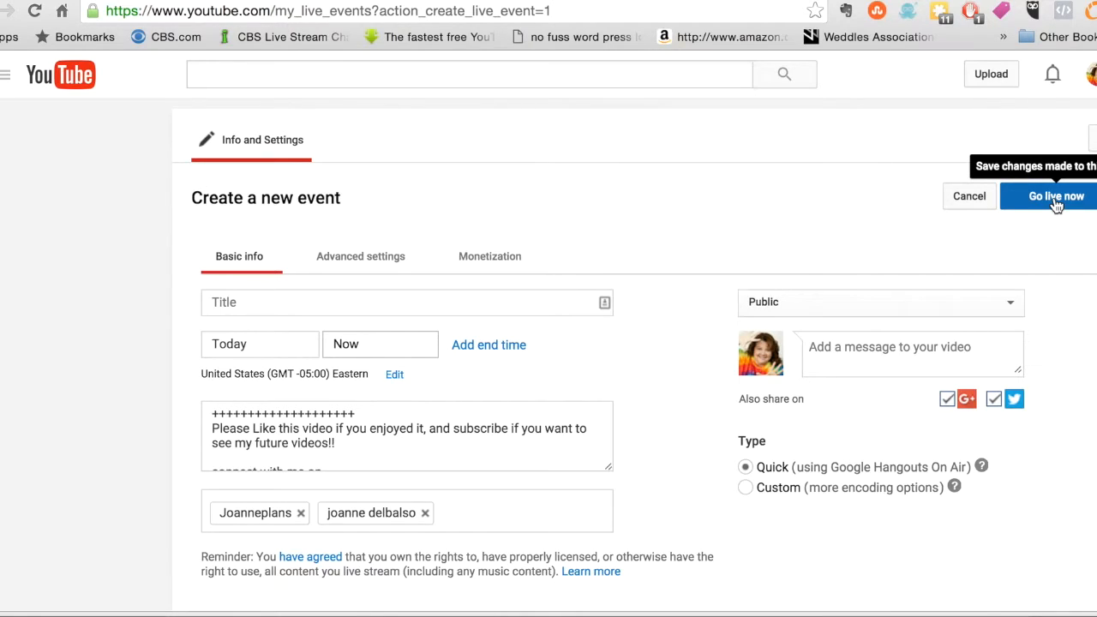
left_click(880, 302)
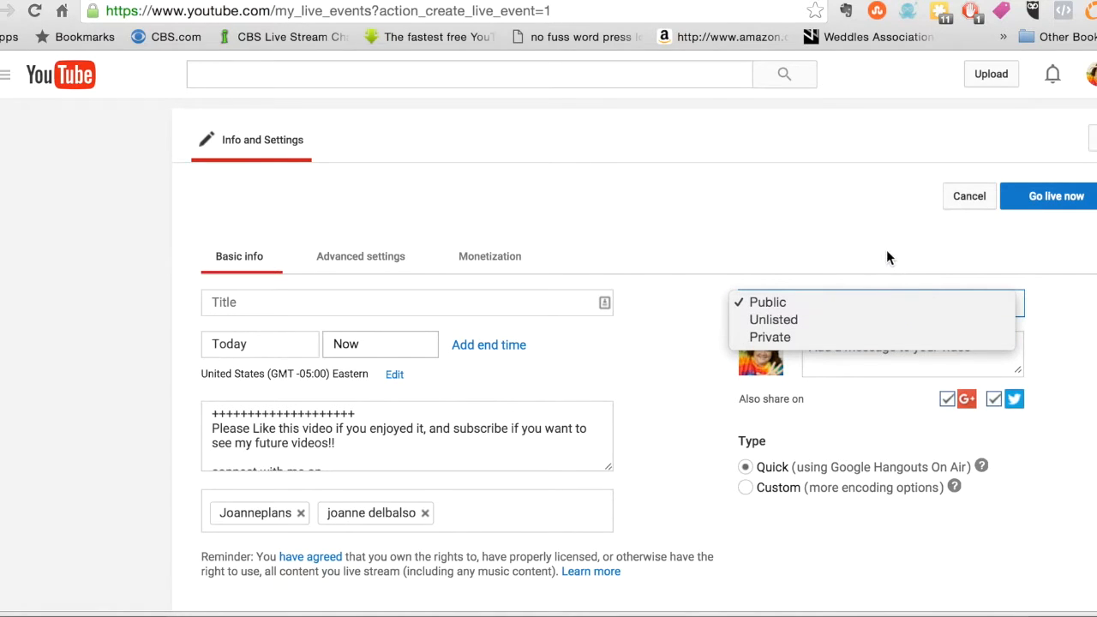
mouse_move(791, 338)
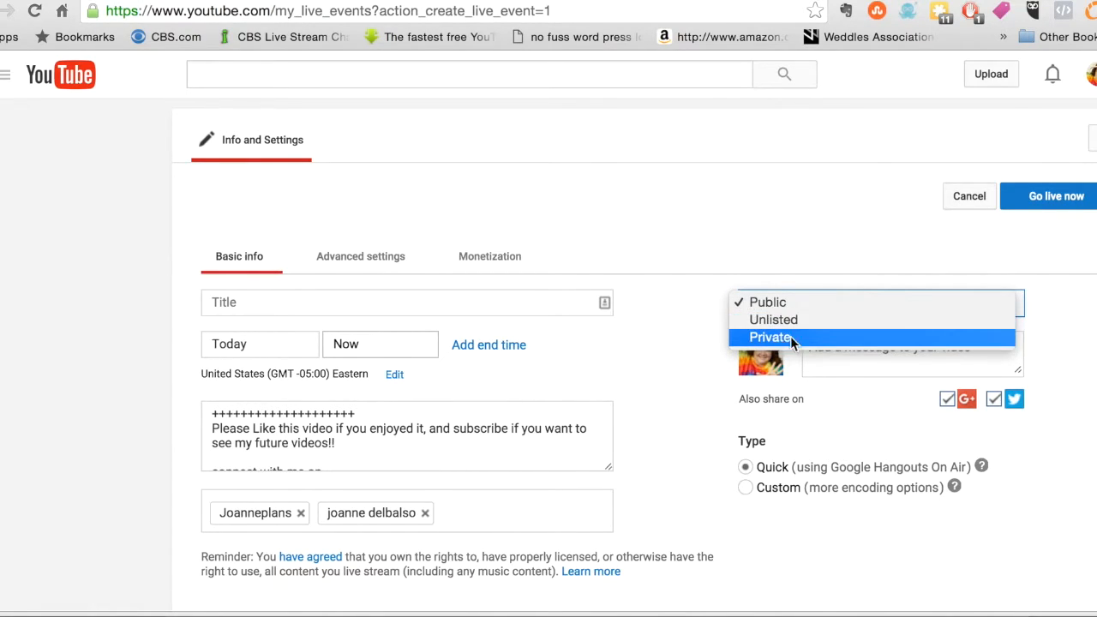
mouse_move(778, 352)
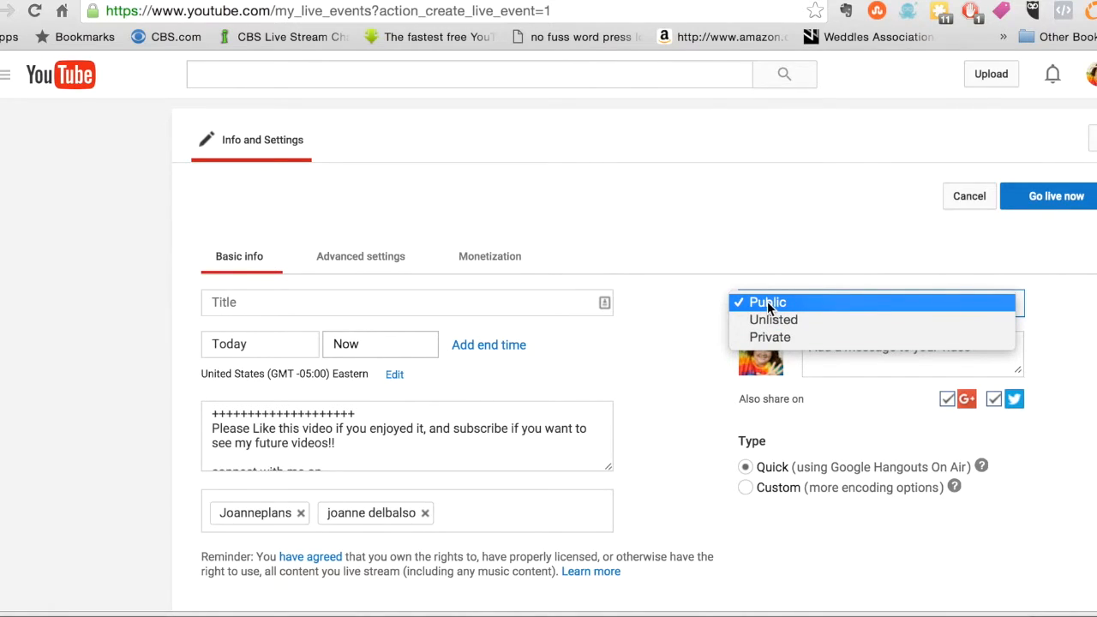
mouse_move(774, 320)
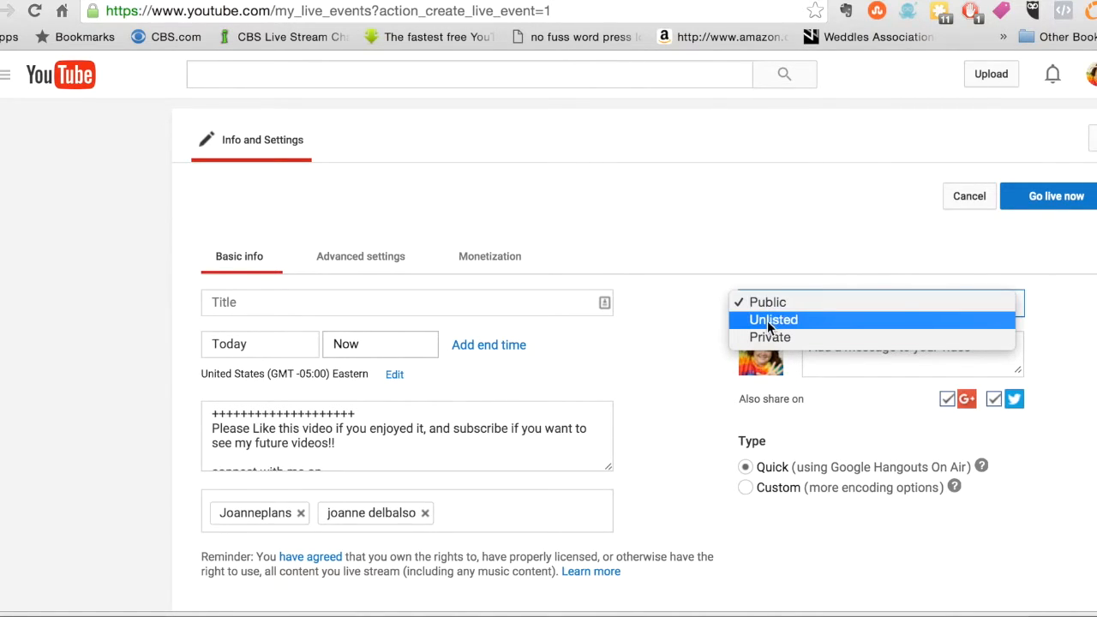
mouse_move(769, 337)
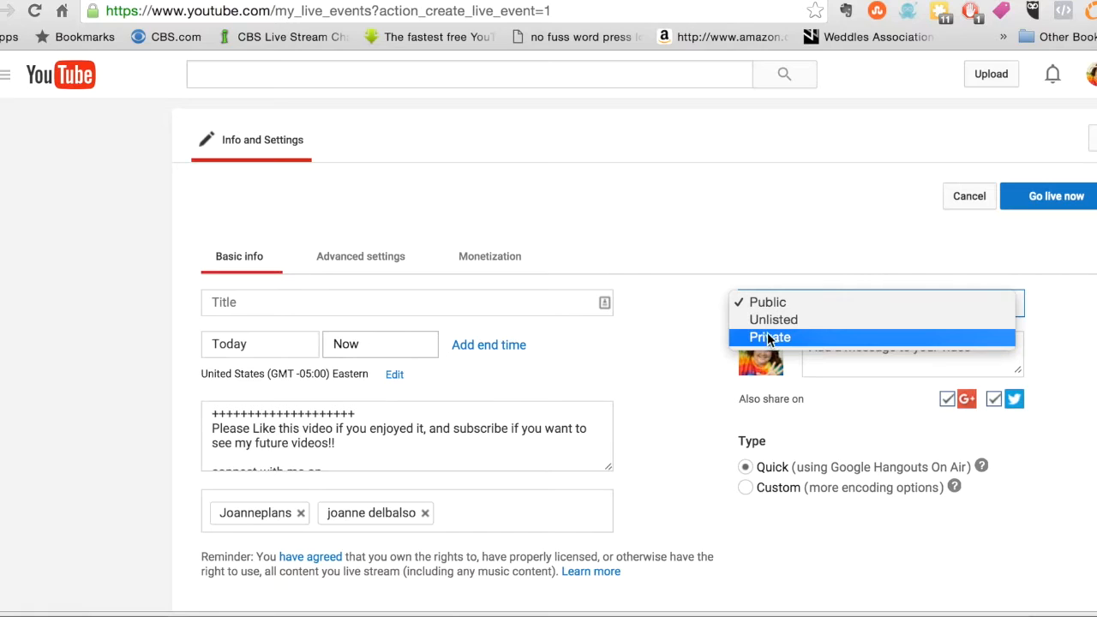
mouse_move(773, 320)
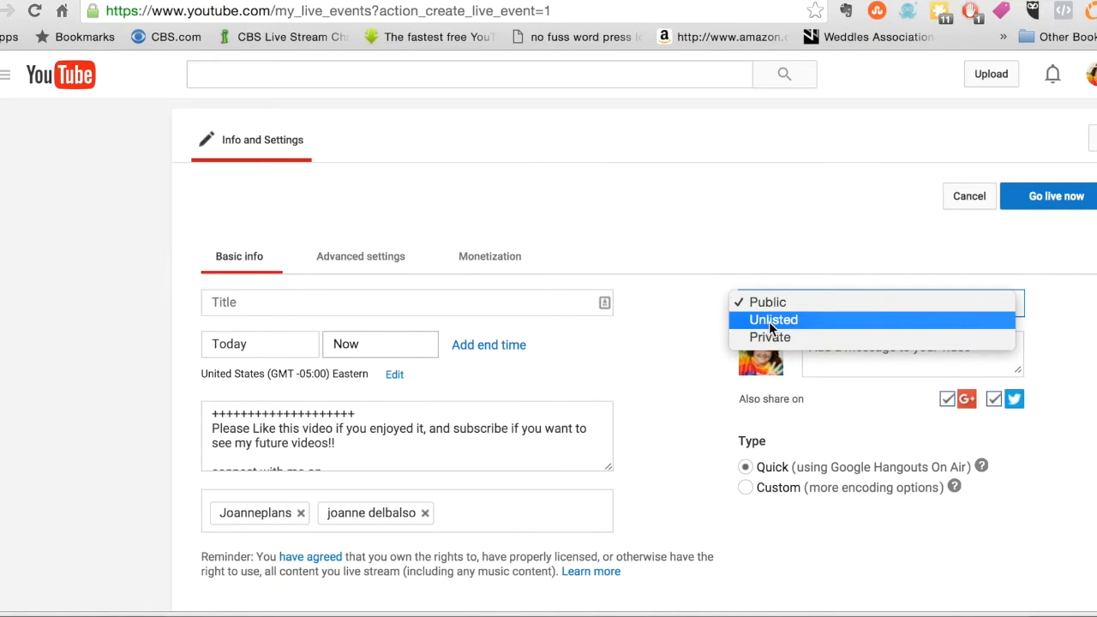
- Set the event's privacy to Private and attempt Go live now, triggering an empty-title warning
left_click(770, 336)
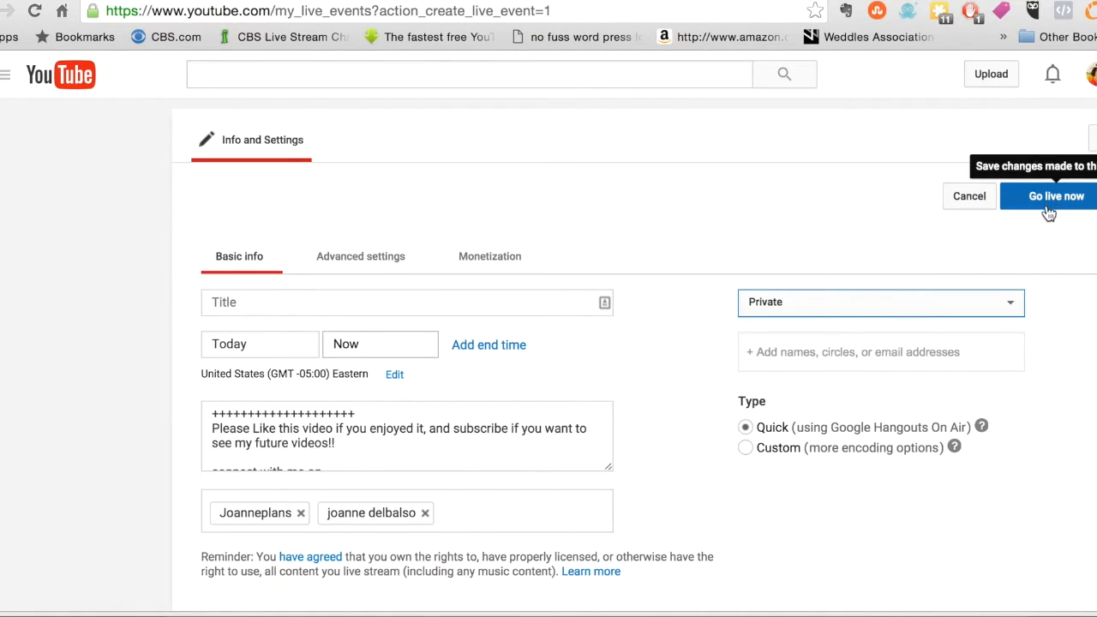
left_click(1048, 196)
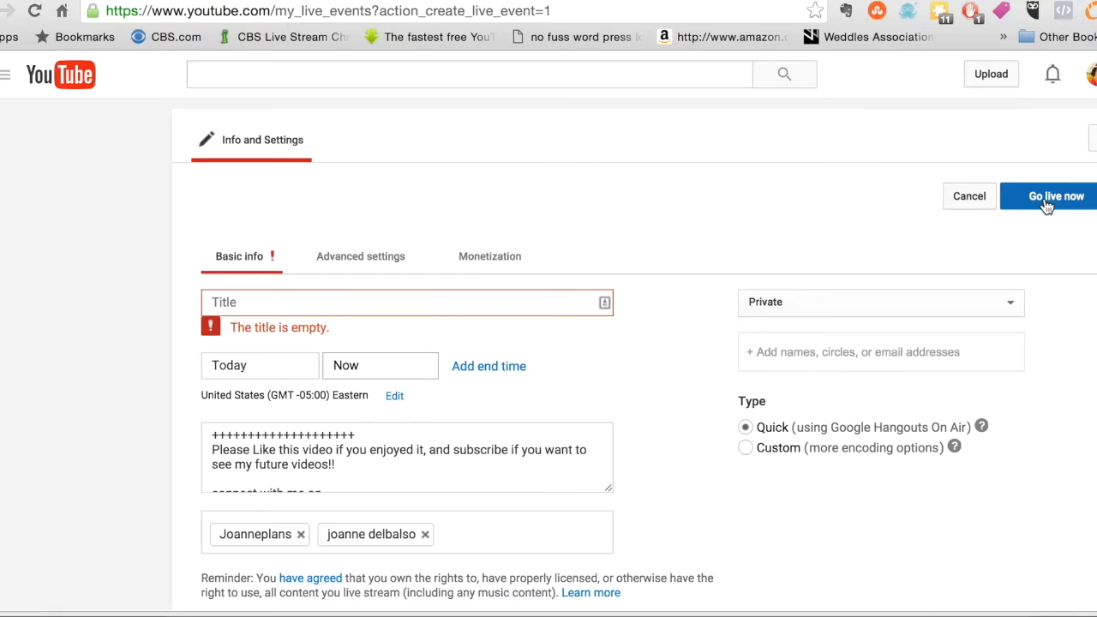
- Title the event '123 title of your live feed' and choose Go live now
left_click(407, 302)
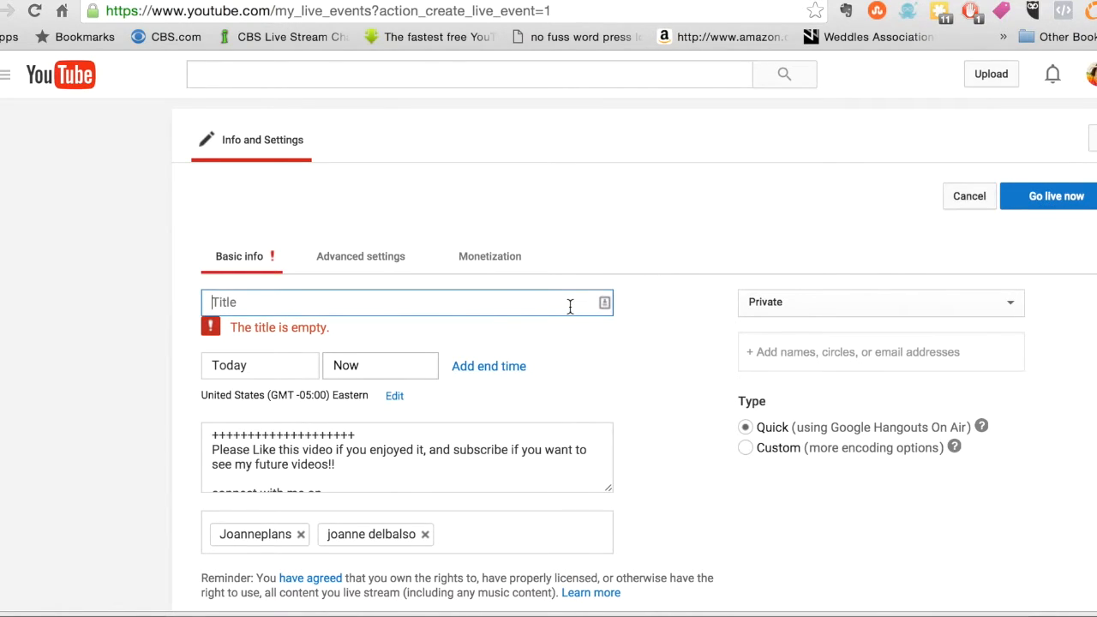
type("123")
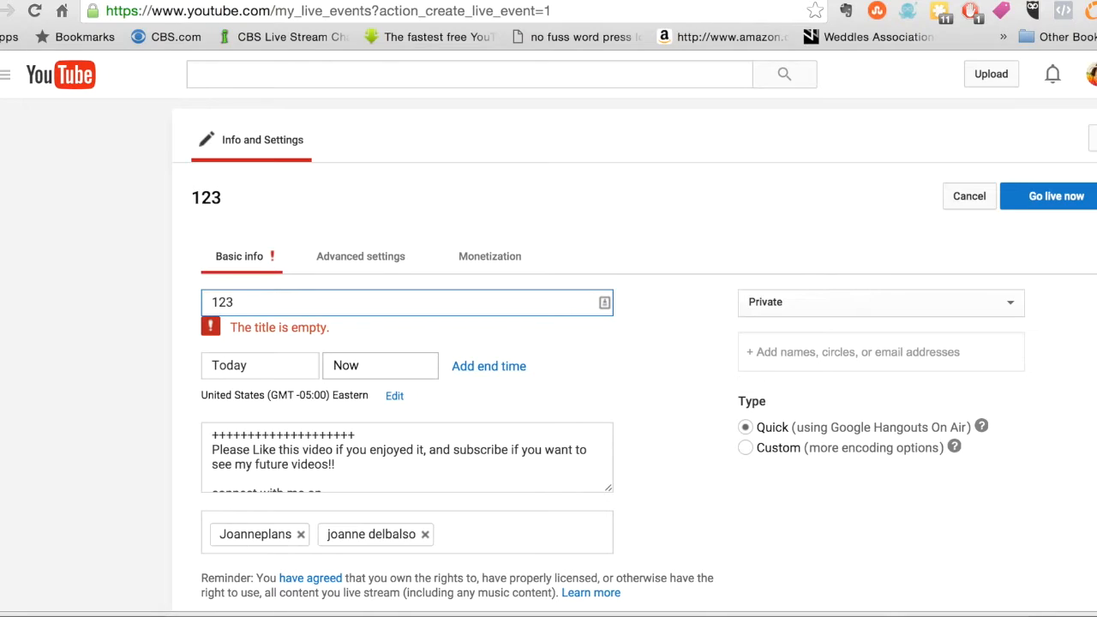
type("title")
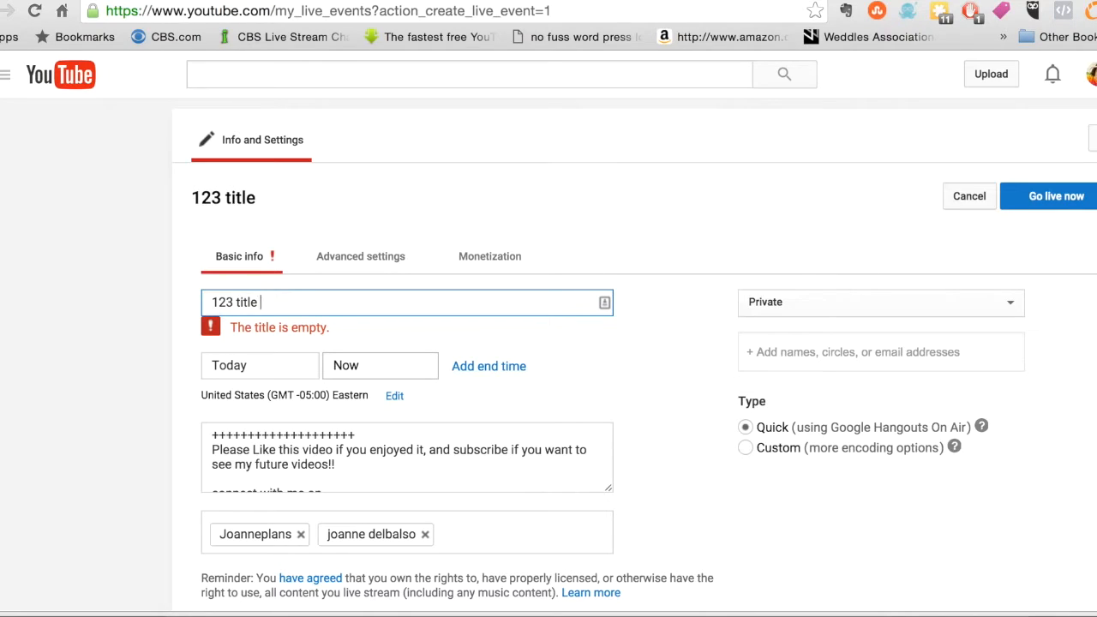
type("ofl")
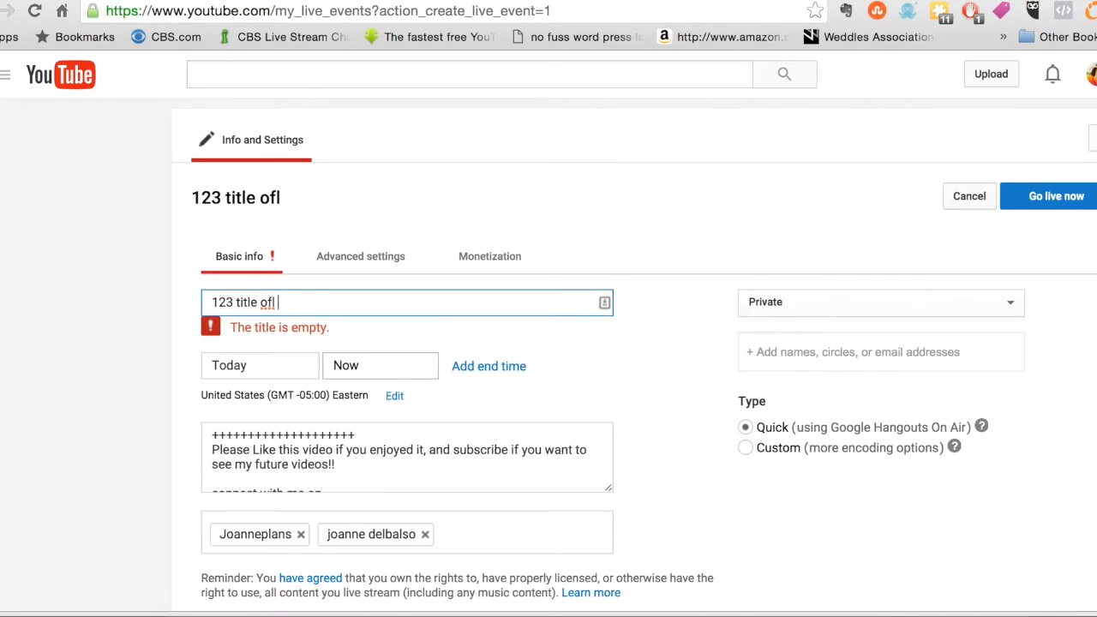
type("of your ha")
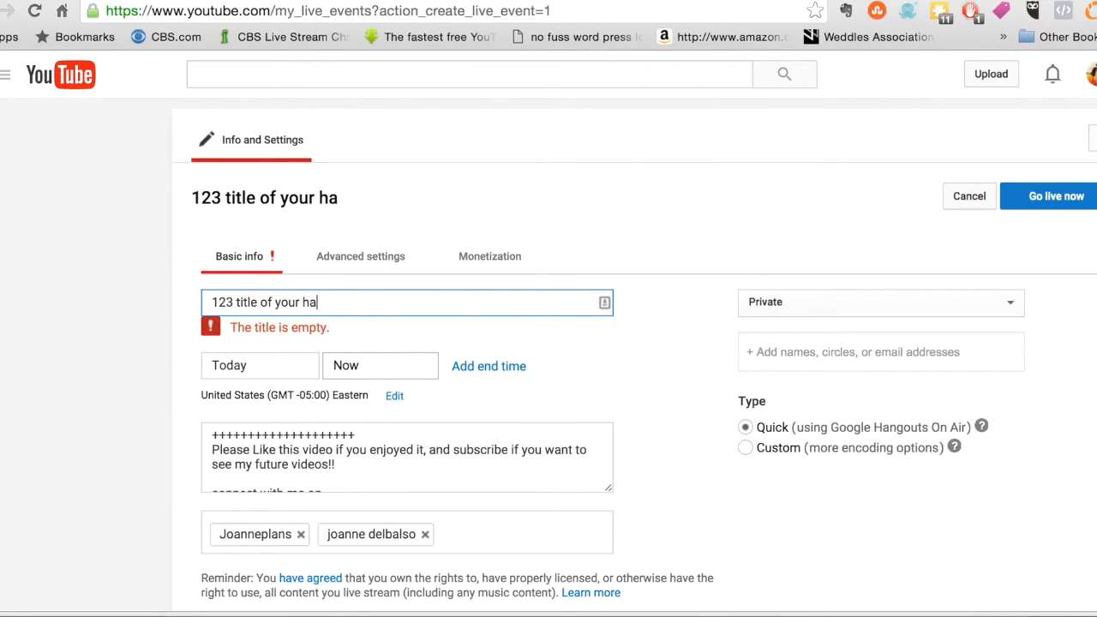
type("ngo")
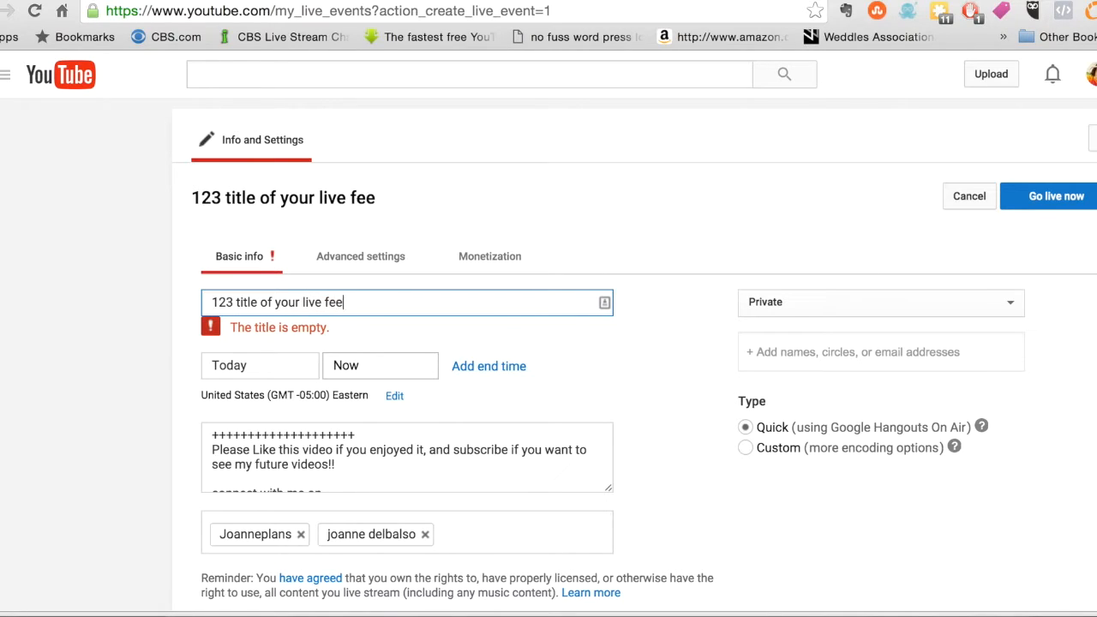
type("d")
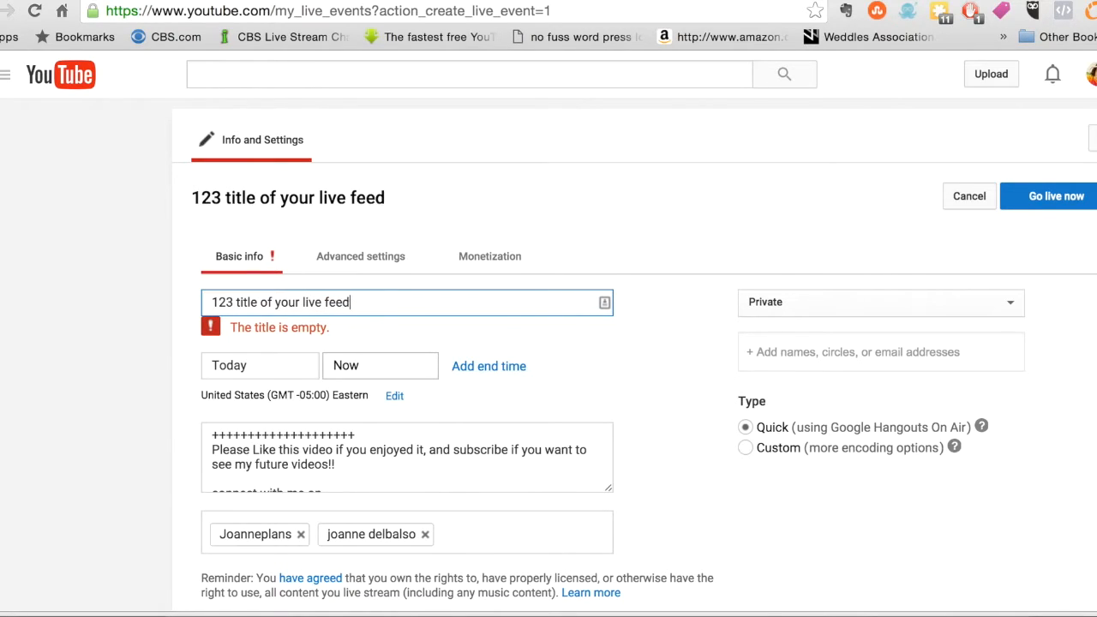
mouse_move(1047, 214)
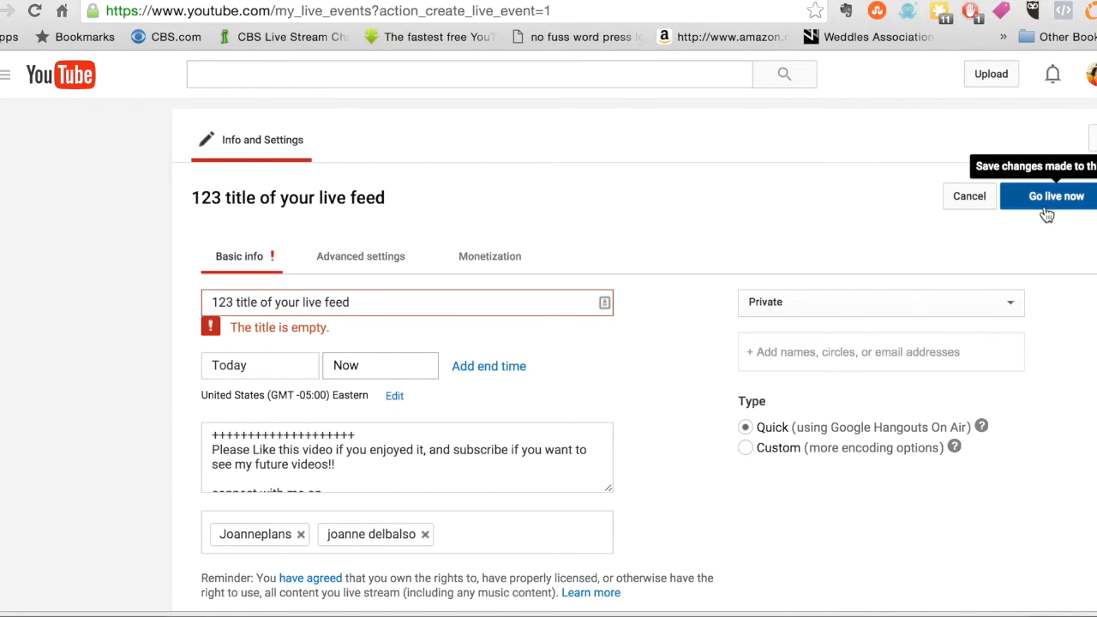
mouse_move(1063, 219)
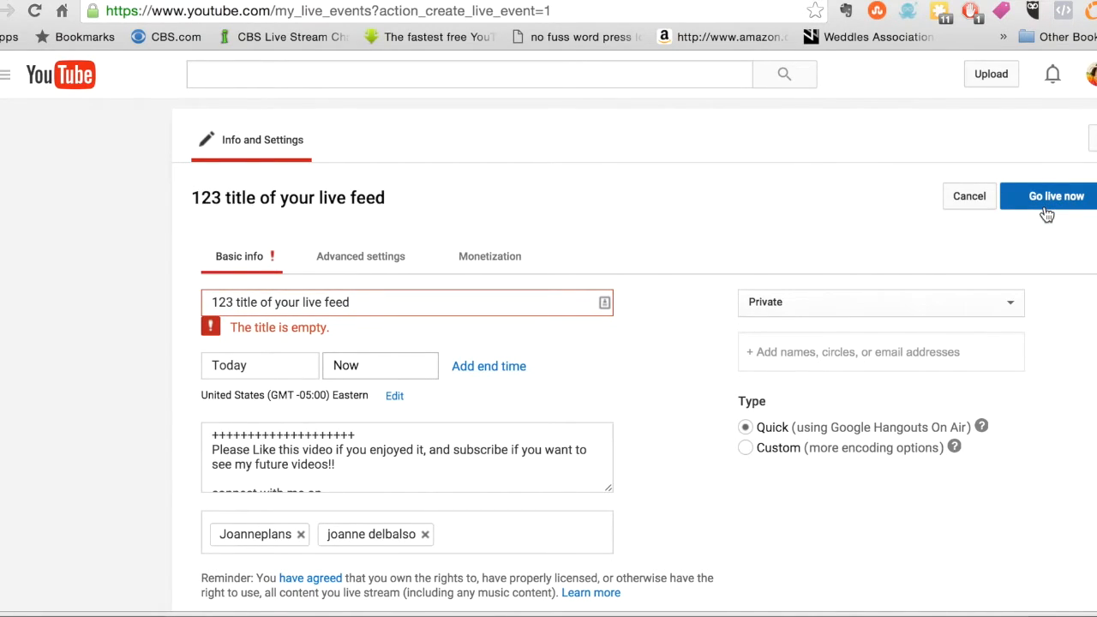
mouse_move(1010, 256)
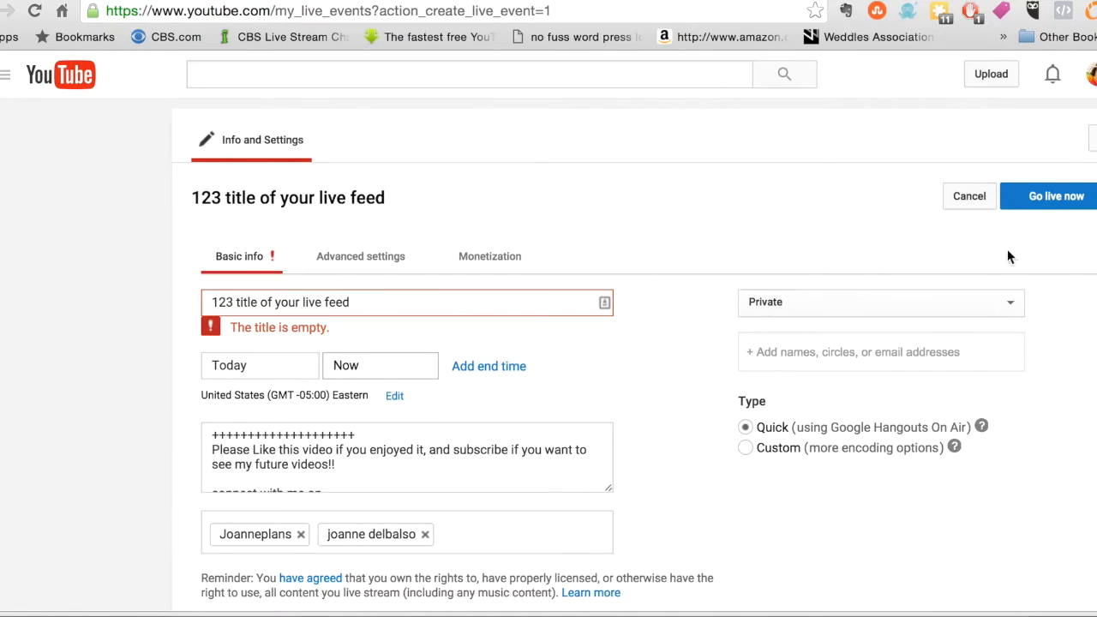
left_click(1048, 195)
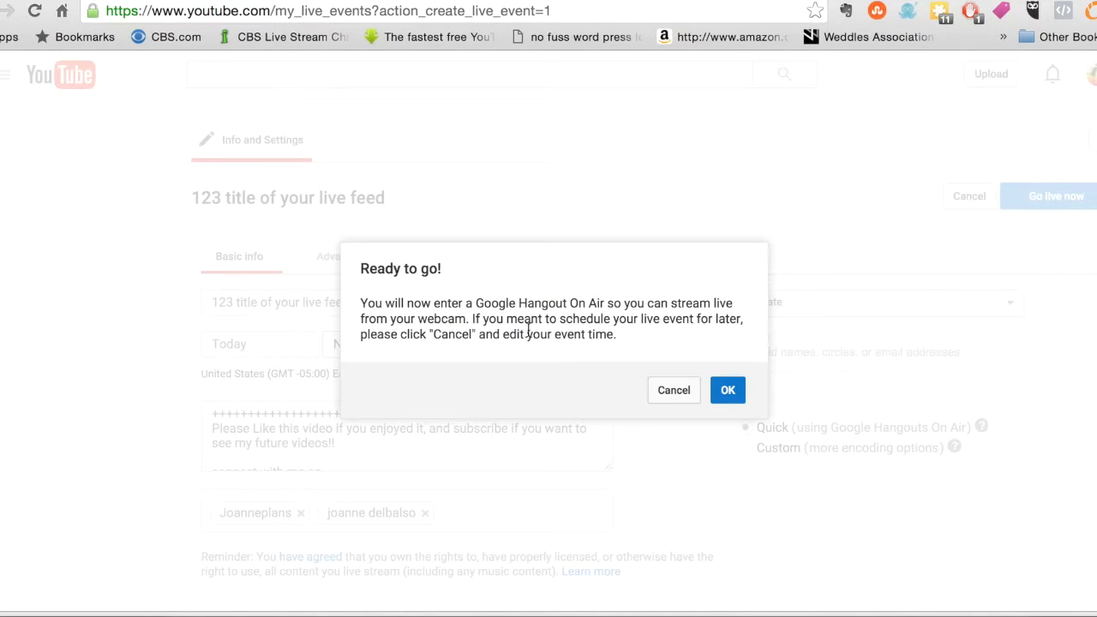
mouse_move(523, 349)
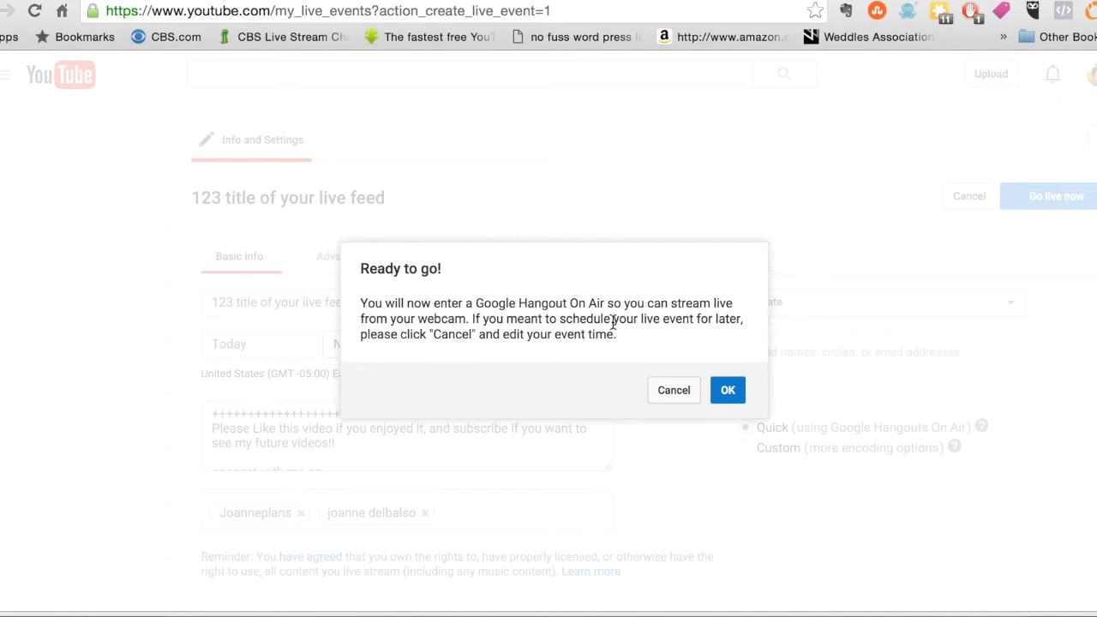
mouse_move(718, 343)
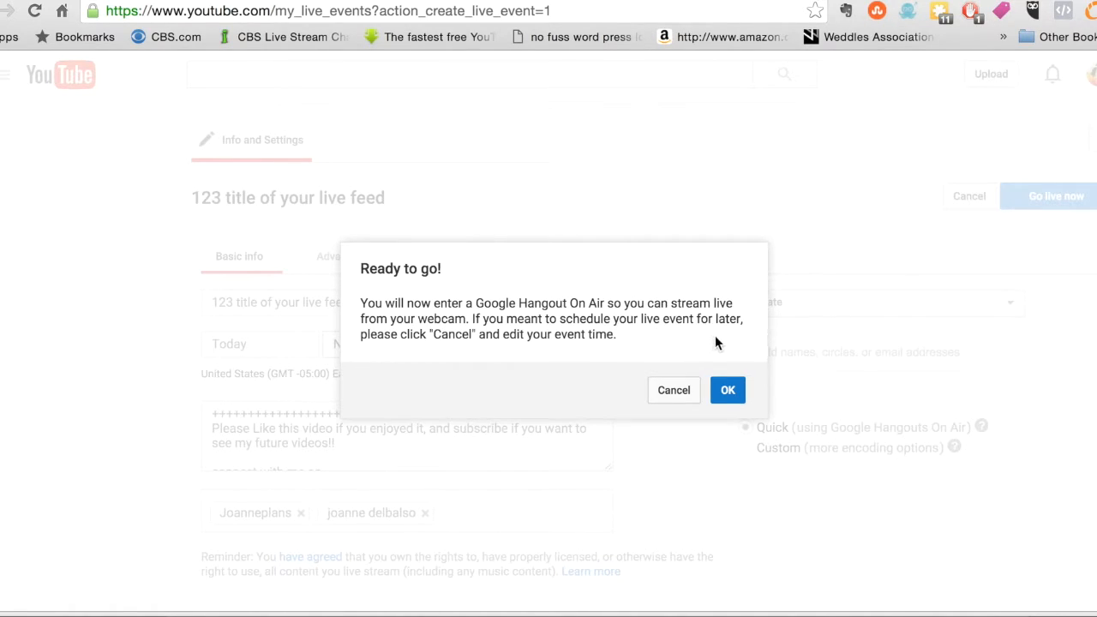
mouse_move(673, 342)
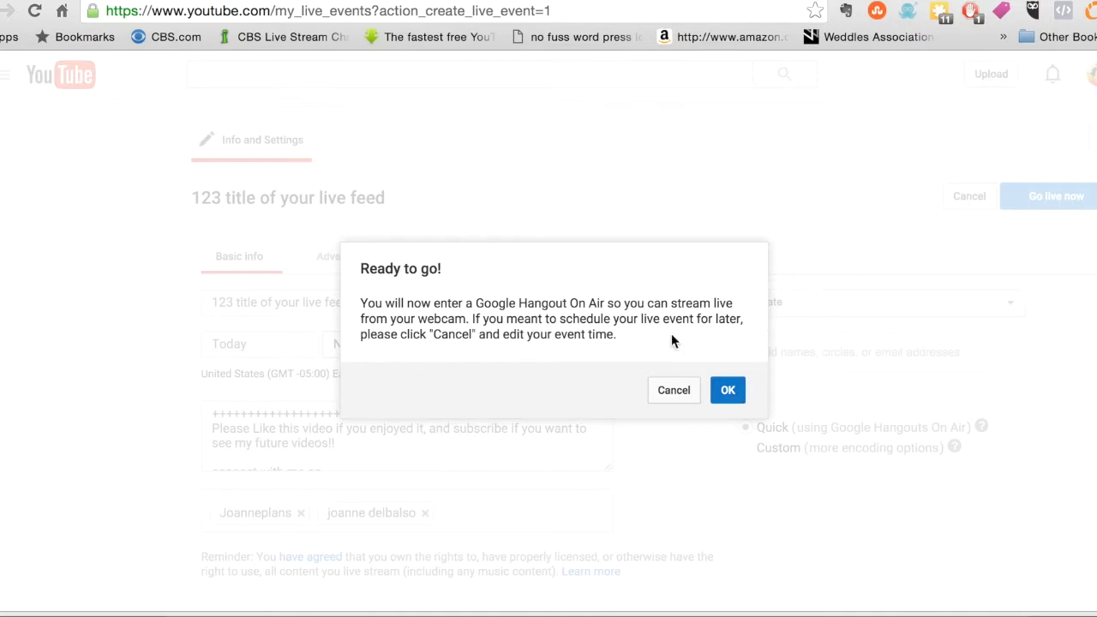
mouse_move(667, 369)
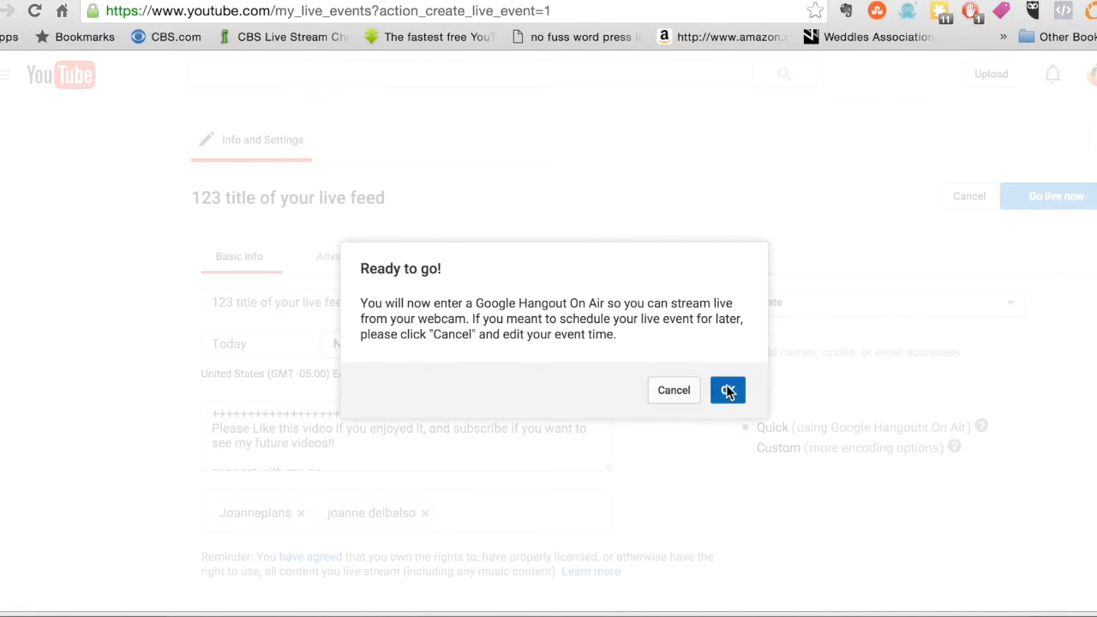
- Confirm 'Ready to go!' to enter the Google Hangout On Air
left_click(727, 390)
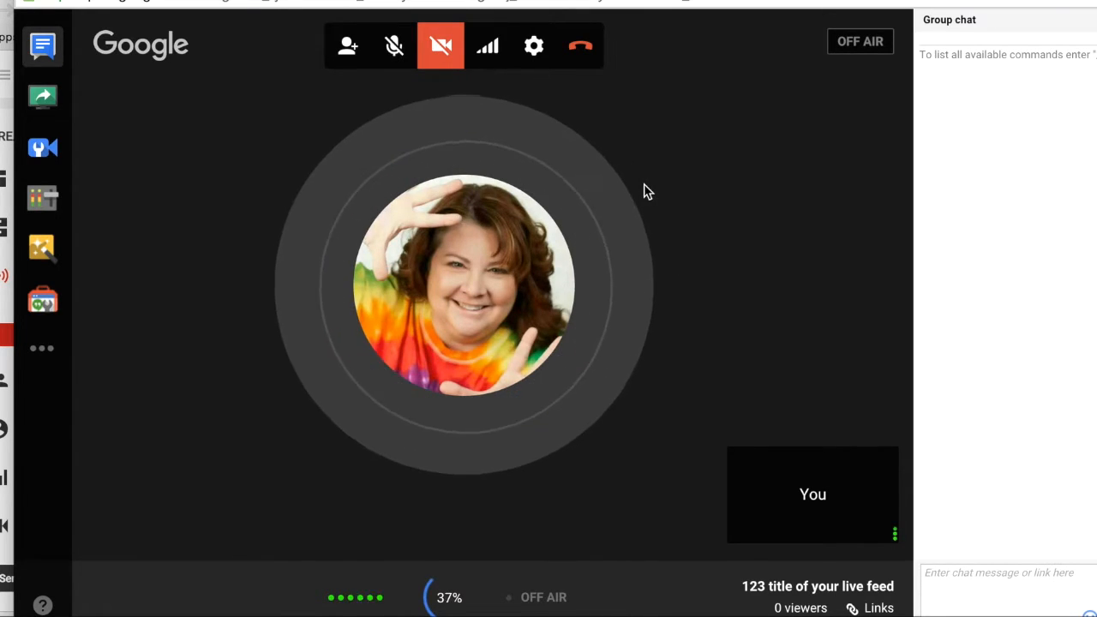
mouse_move(442, 47)
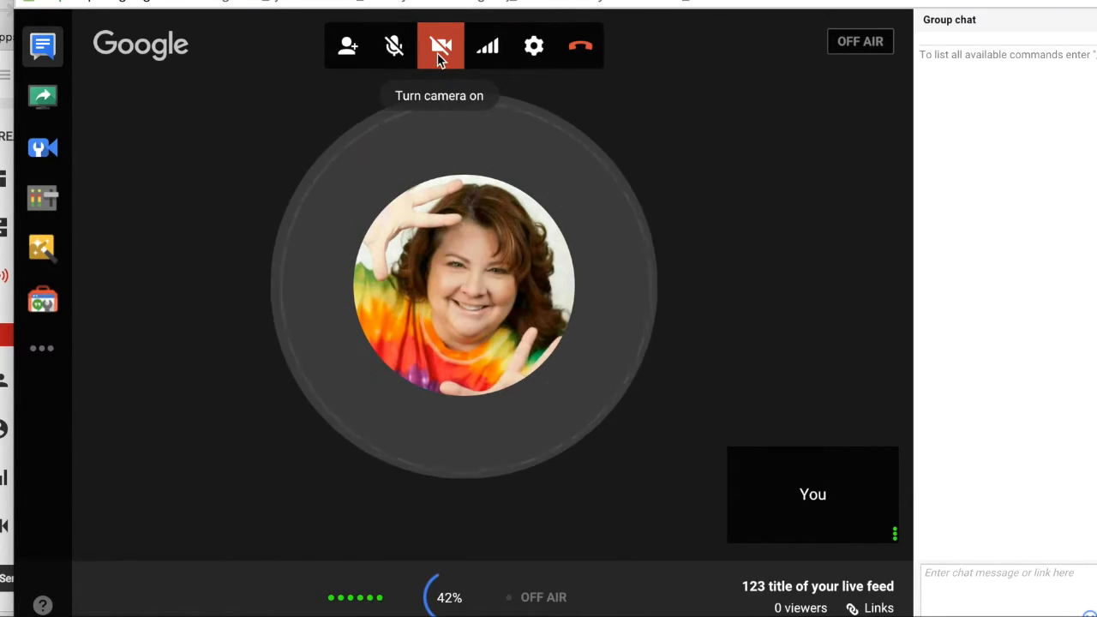
mouse_move(382, 431)
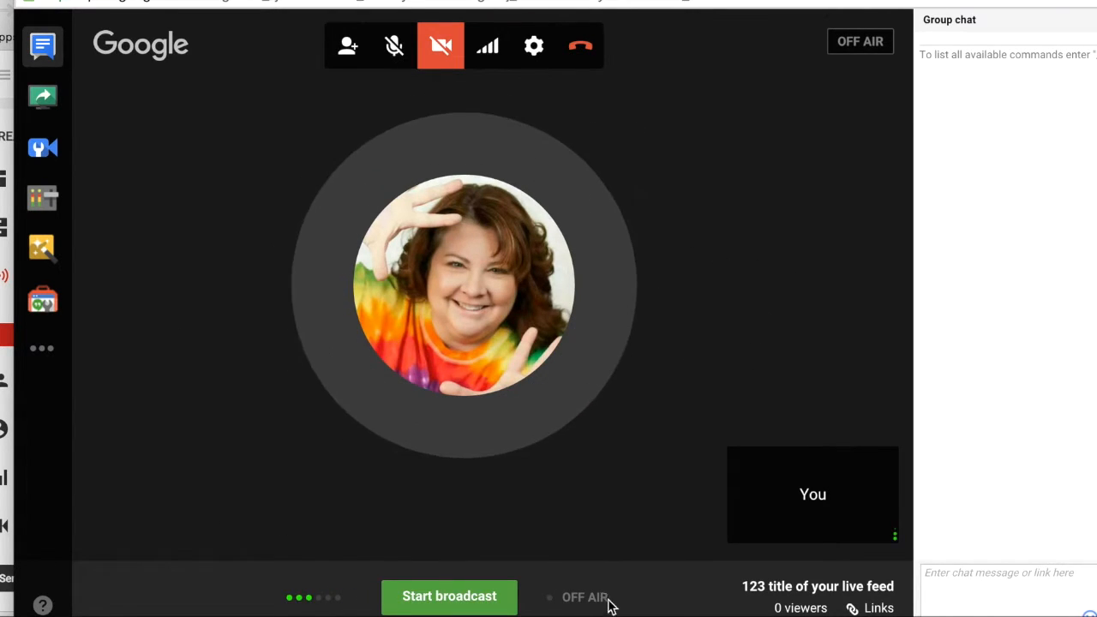
mouse_move(851, 75)
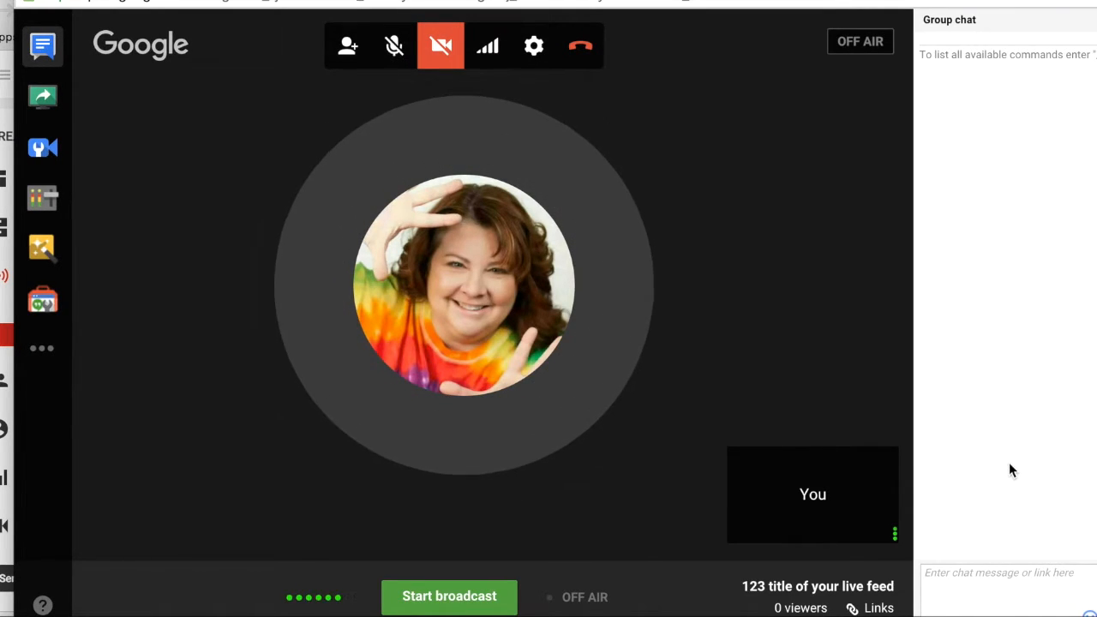
mouse_move(1000, 442)
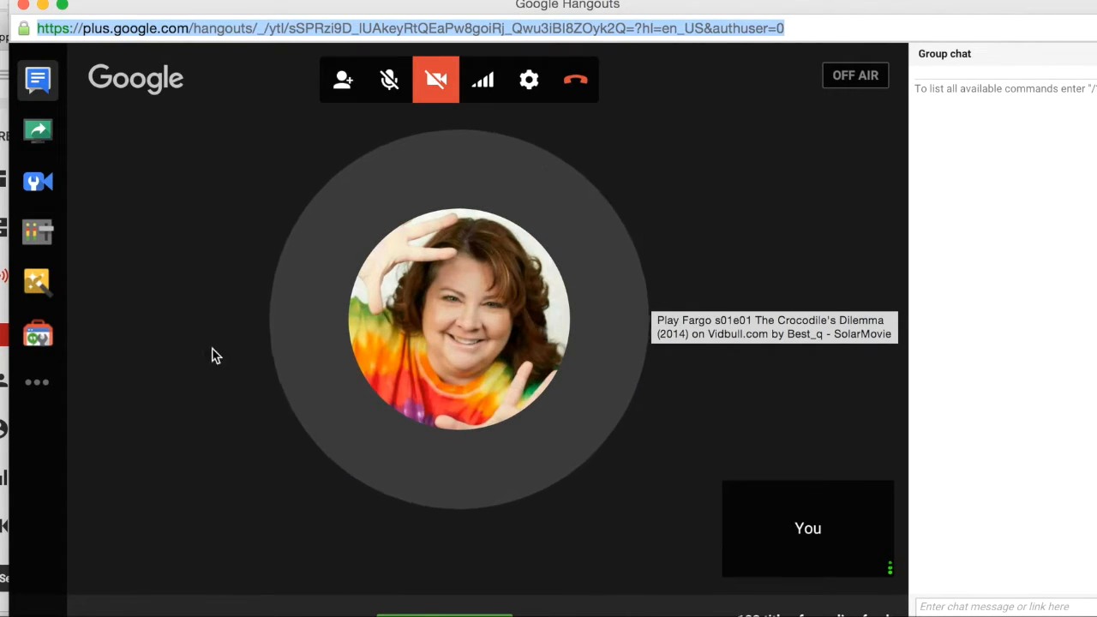
mouse_move(447, 511)
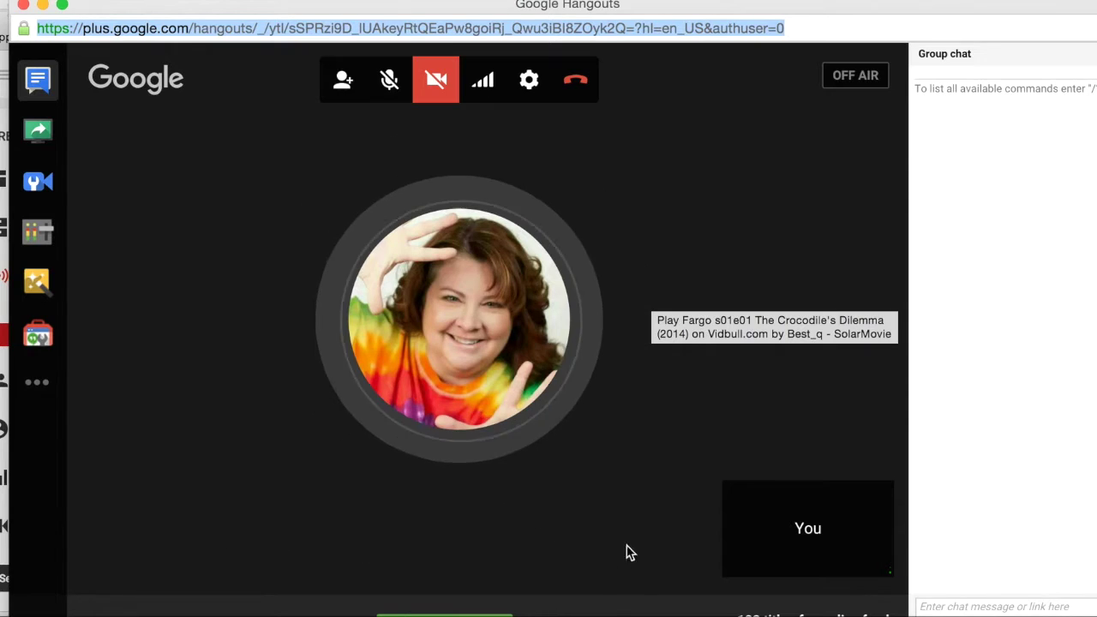
mouse_move(102, 518)
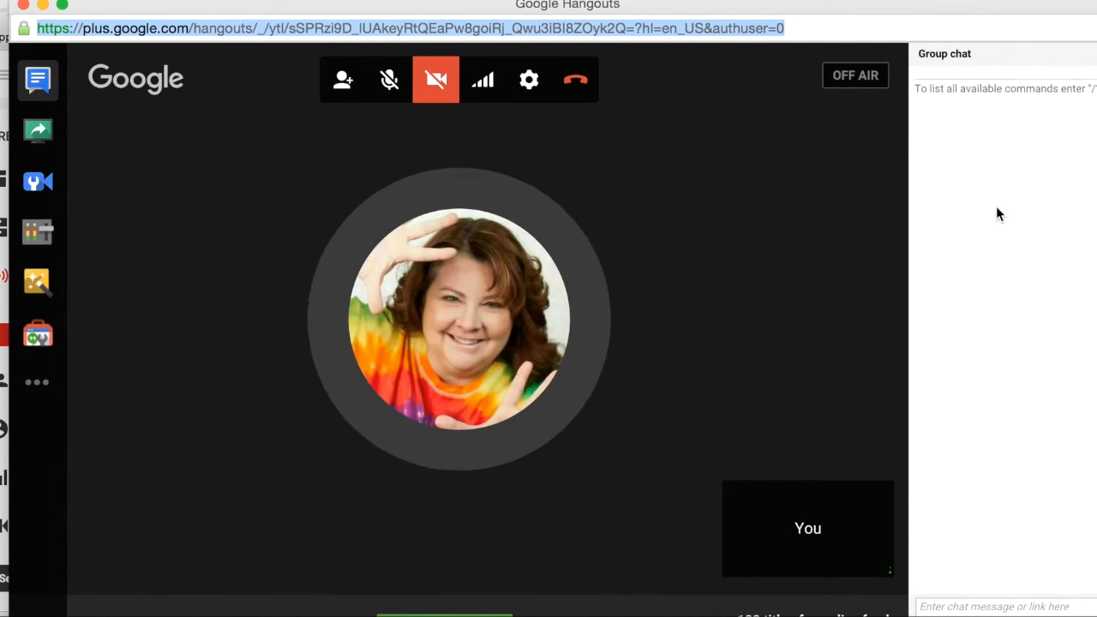
mouse_move(979, 110)
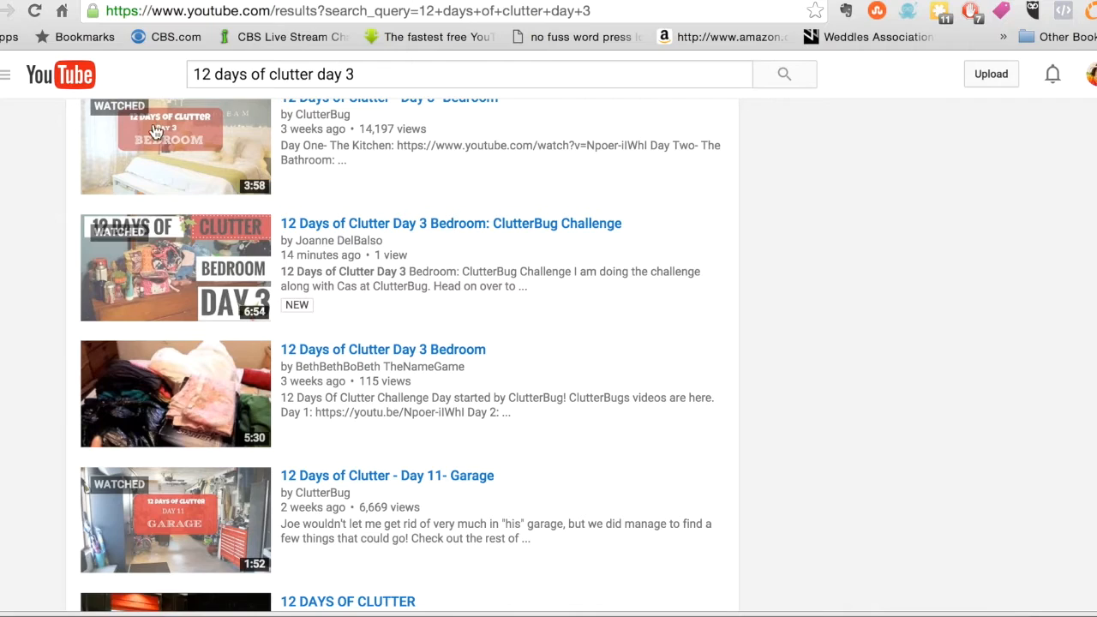
- Open the Joanne DelBalso channel's Videos tab and scroll through the uploads
left_click(10, 74)
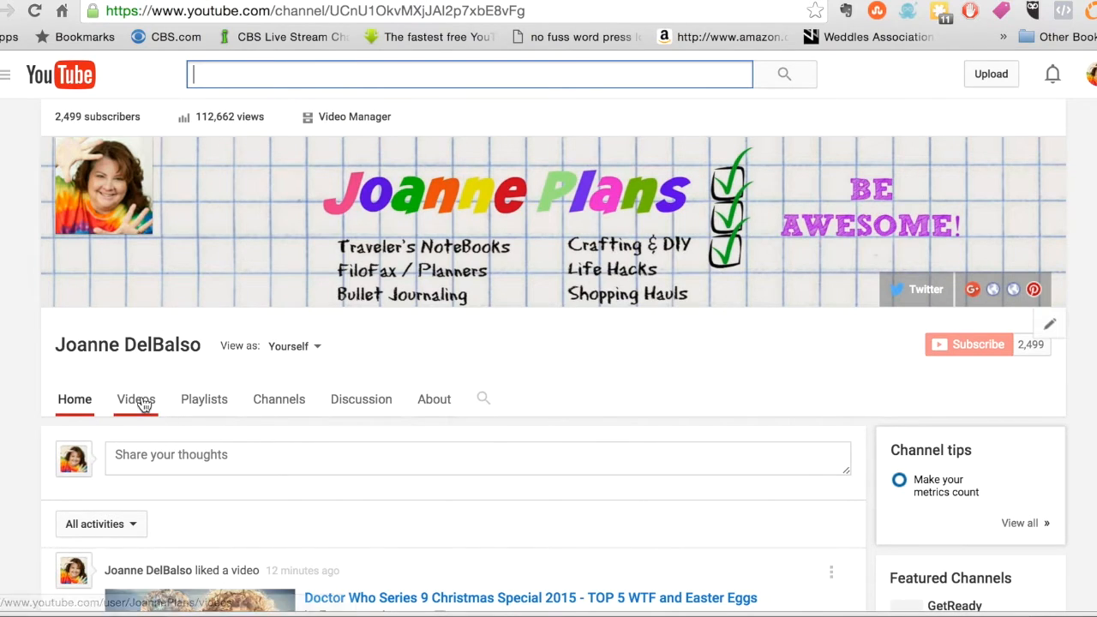
left_click(135, 399)
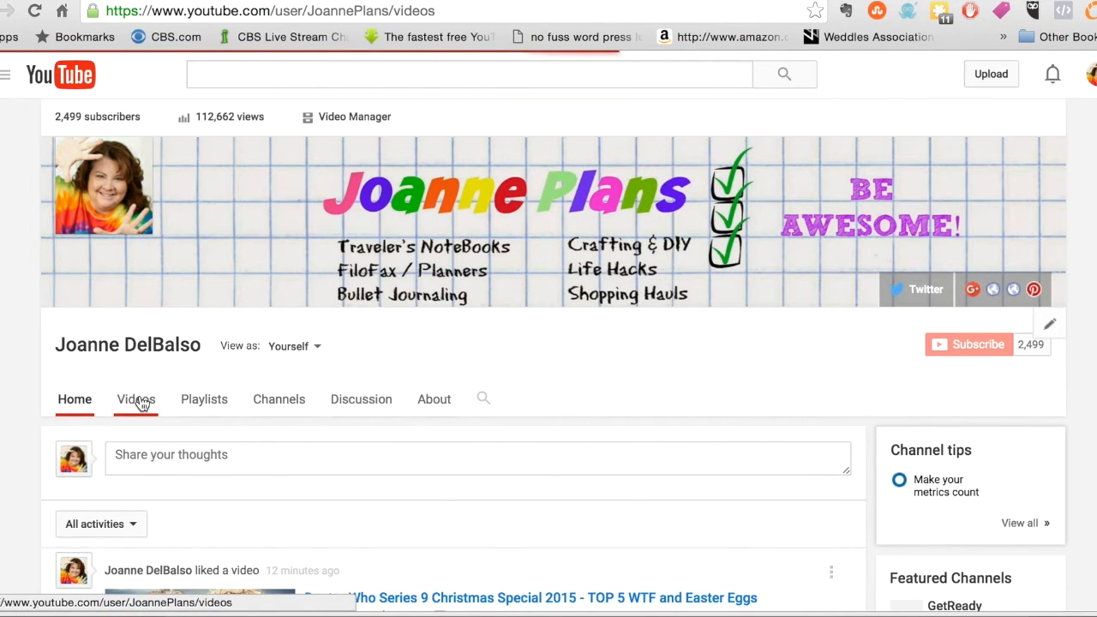
left_click(135, 400)
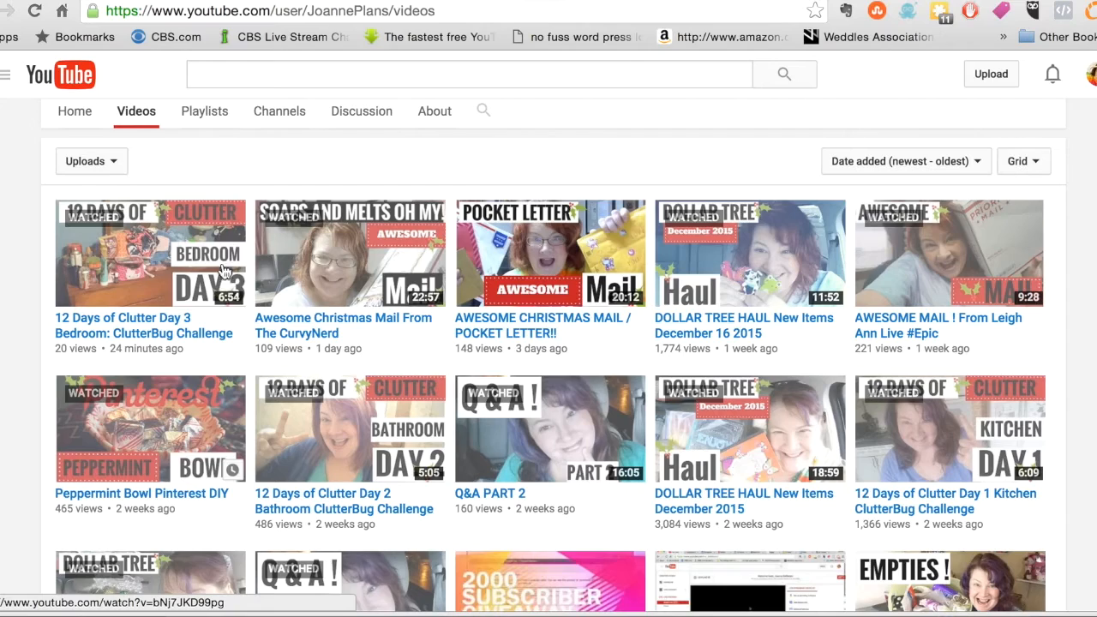
mouse_move(308, 169)
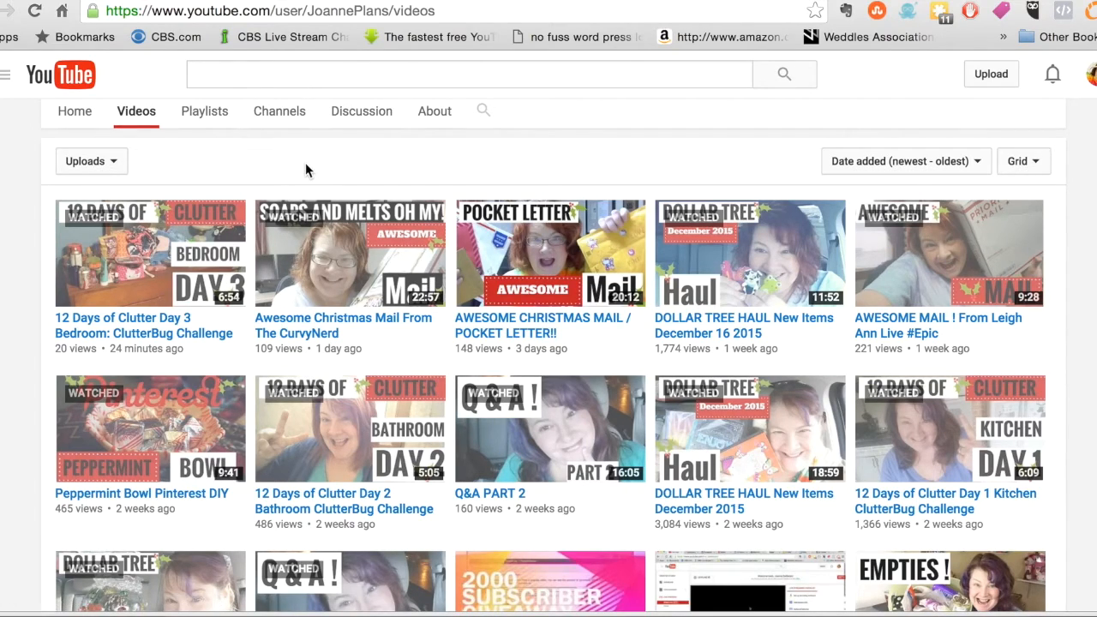
mouse_move(221, 192)
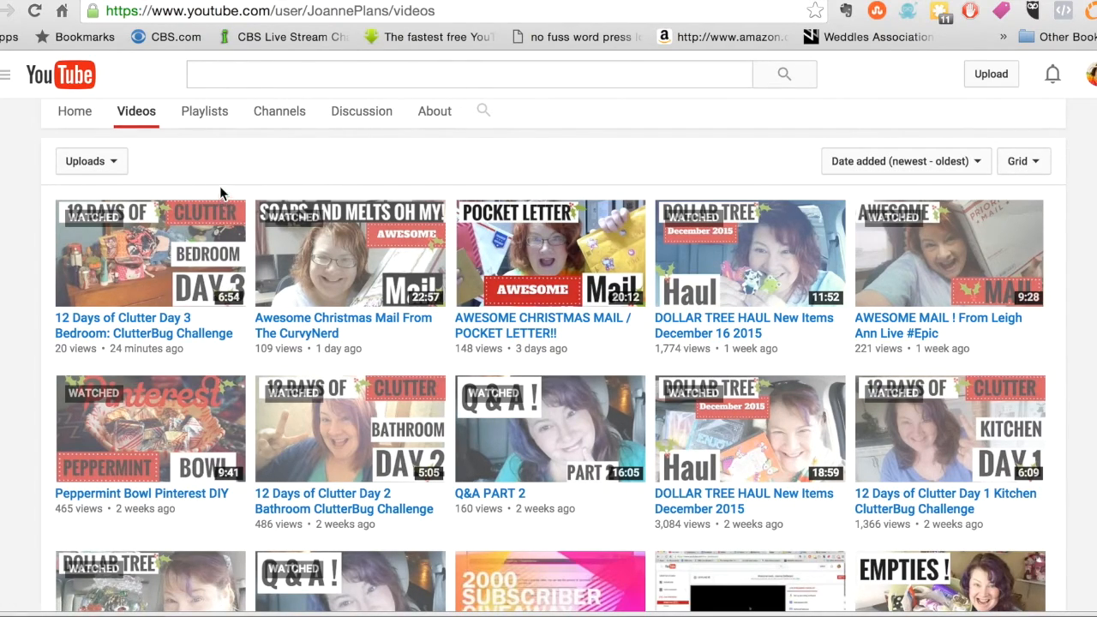
scroll("down", 3)
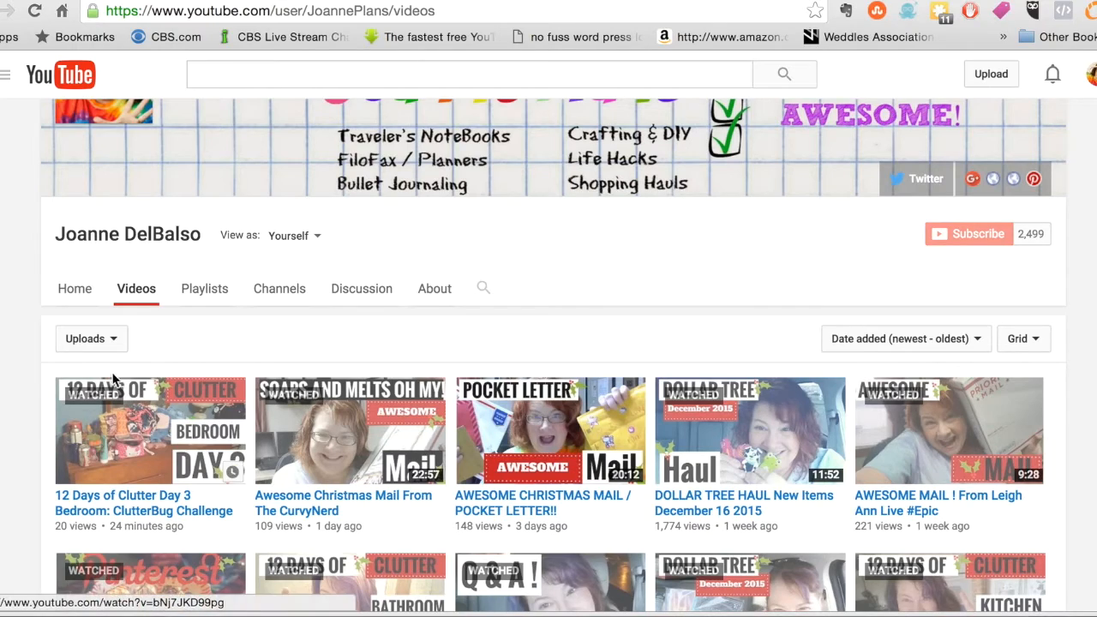
mouse_move(180, 493)
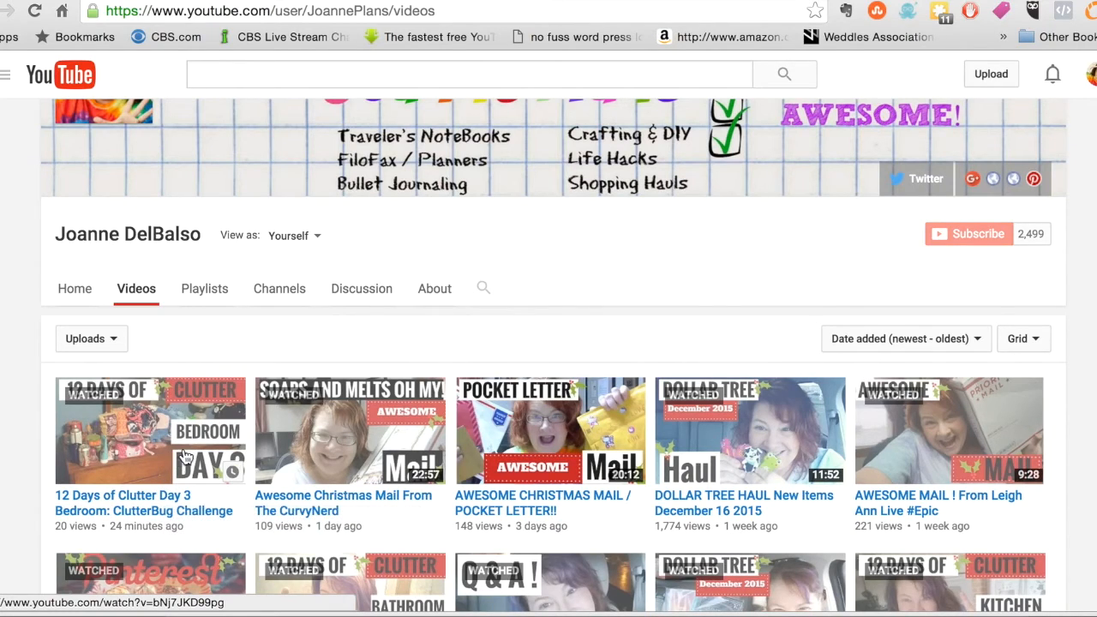
mouse_move(350, 347)
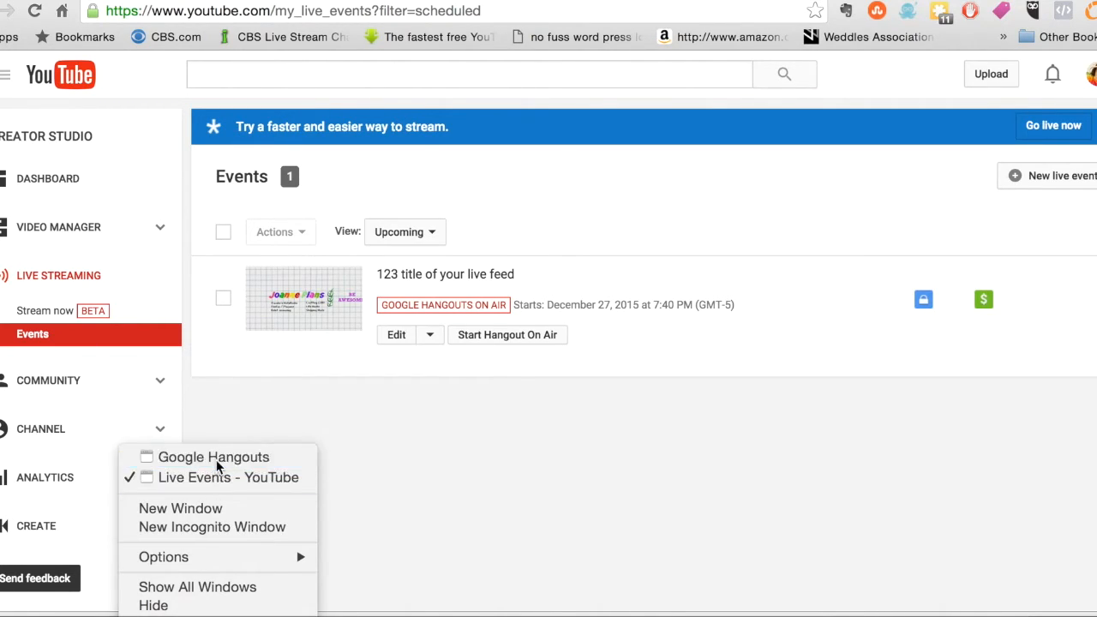
- Bring the live event's Google Hangouts window back to the front
left_click(212, 457)
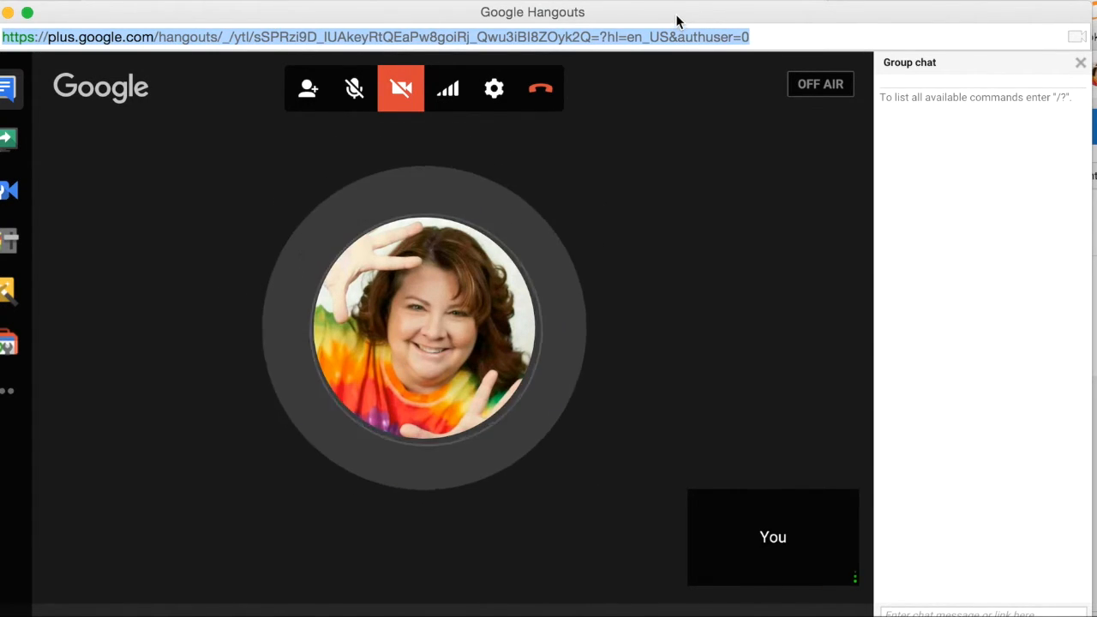
scroll("down", 3)
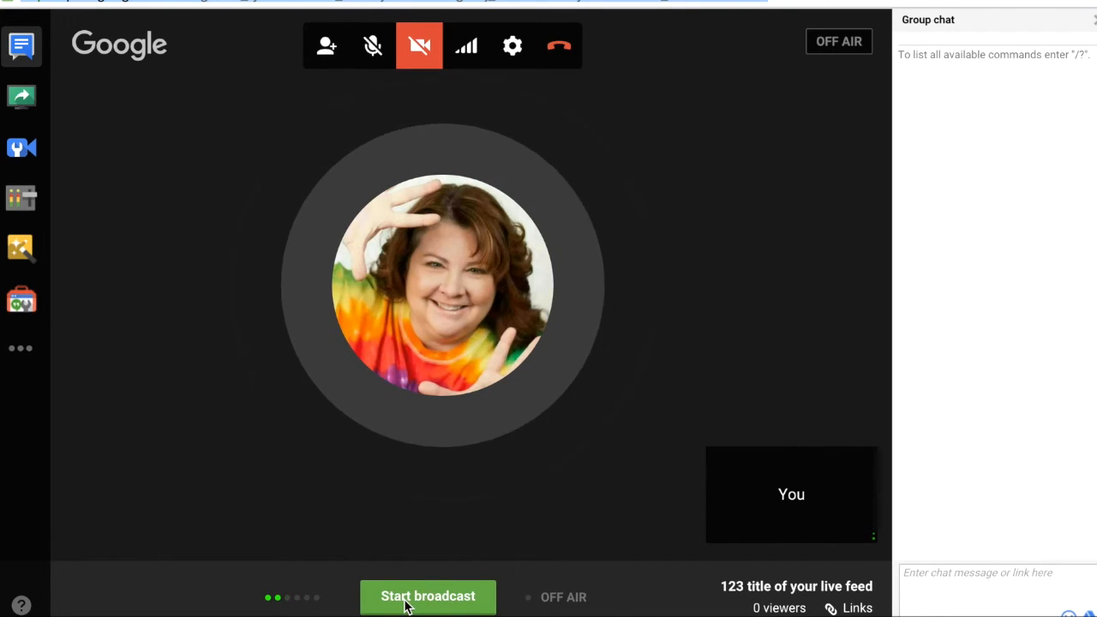
mouse_move(718, 298)
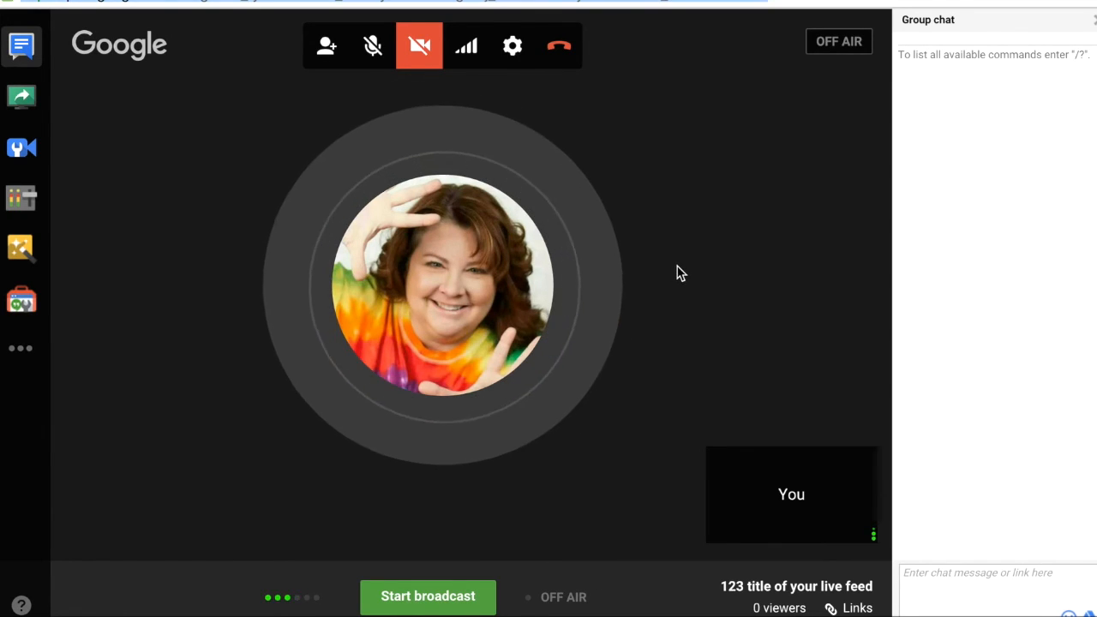
mouse_move(559, 46)
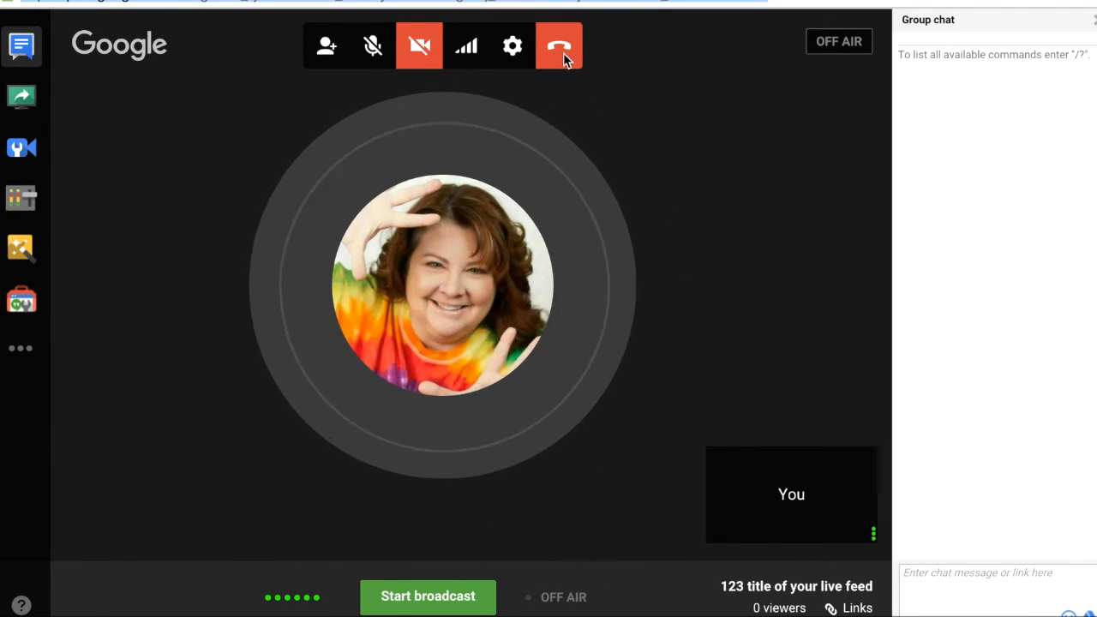
mouse_move(560, 45)
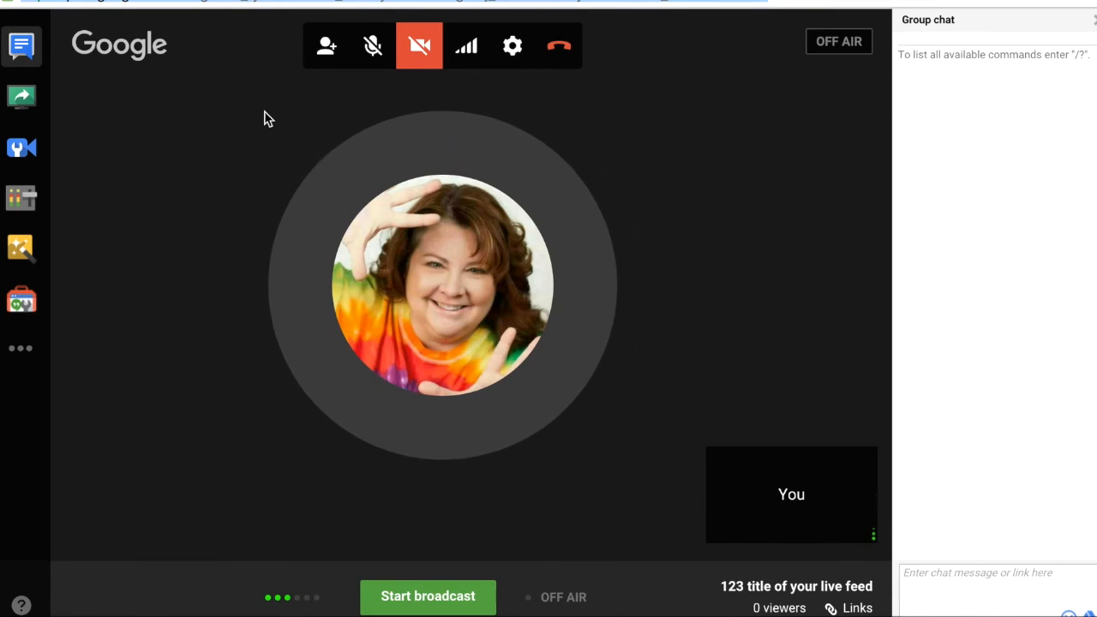
mouse_move(151, 284)
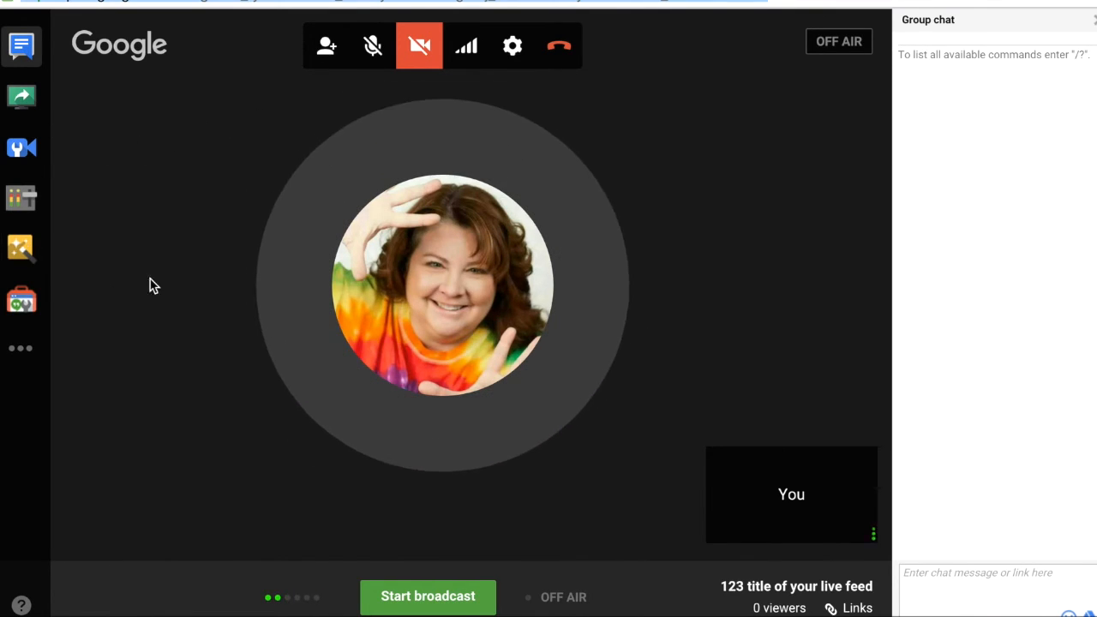